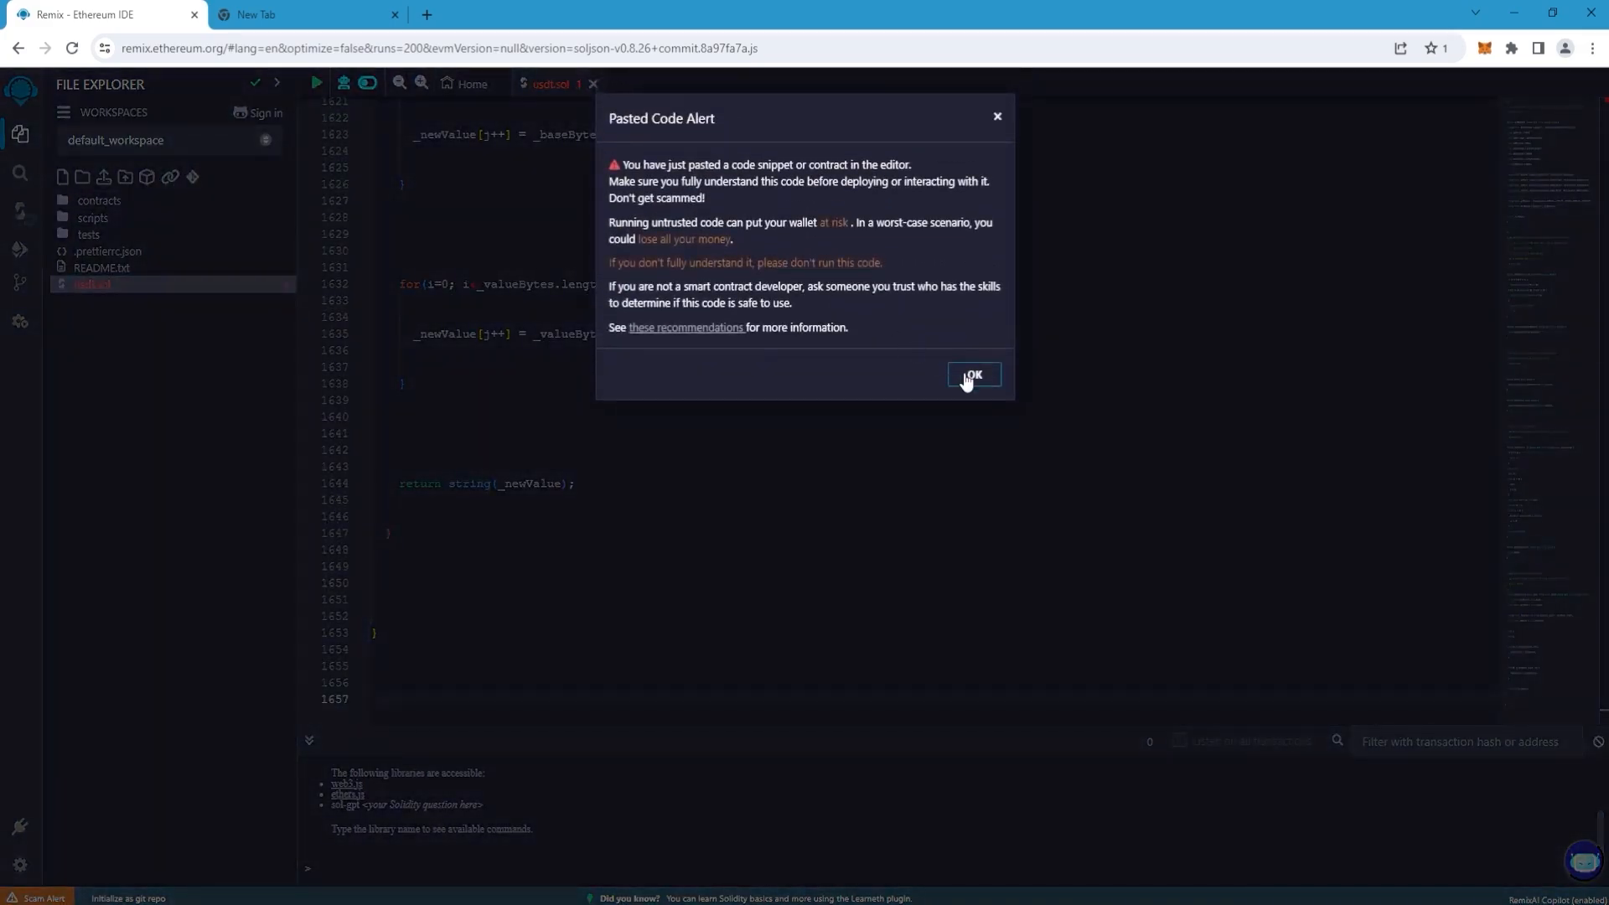
Compile usdt.sol with Solidity compiler version 0.6.6 to produce the UniswapLiquidityBot contract.
click(974, 375)
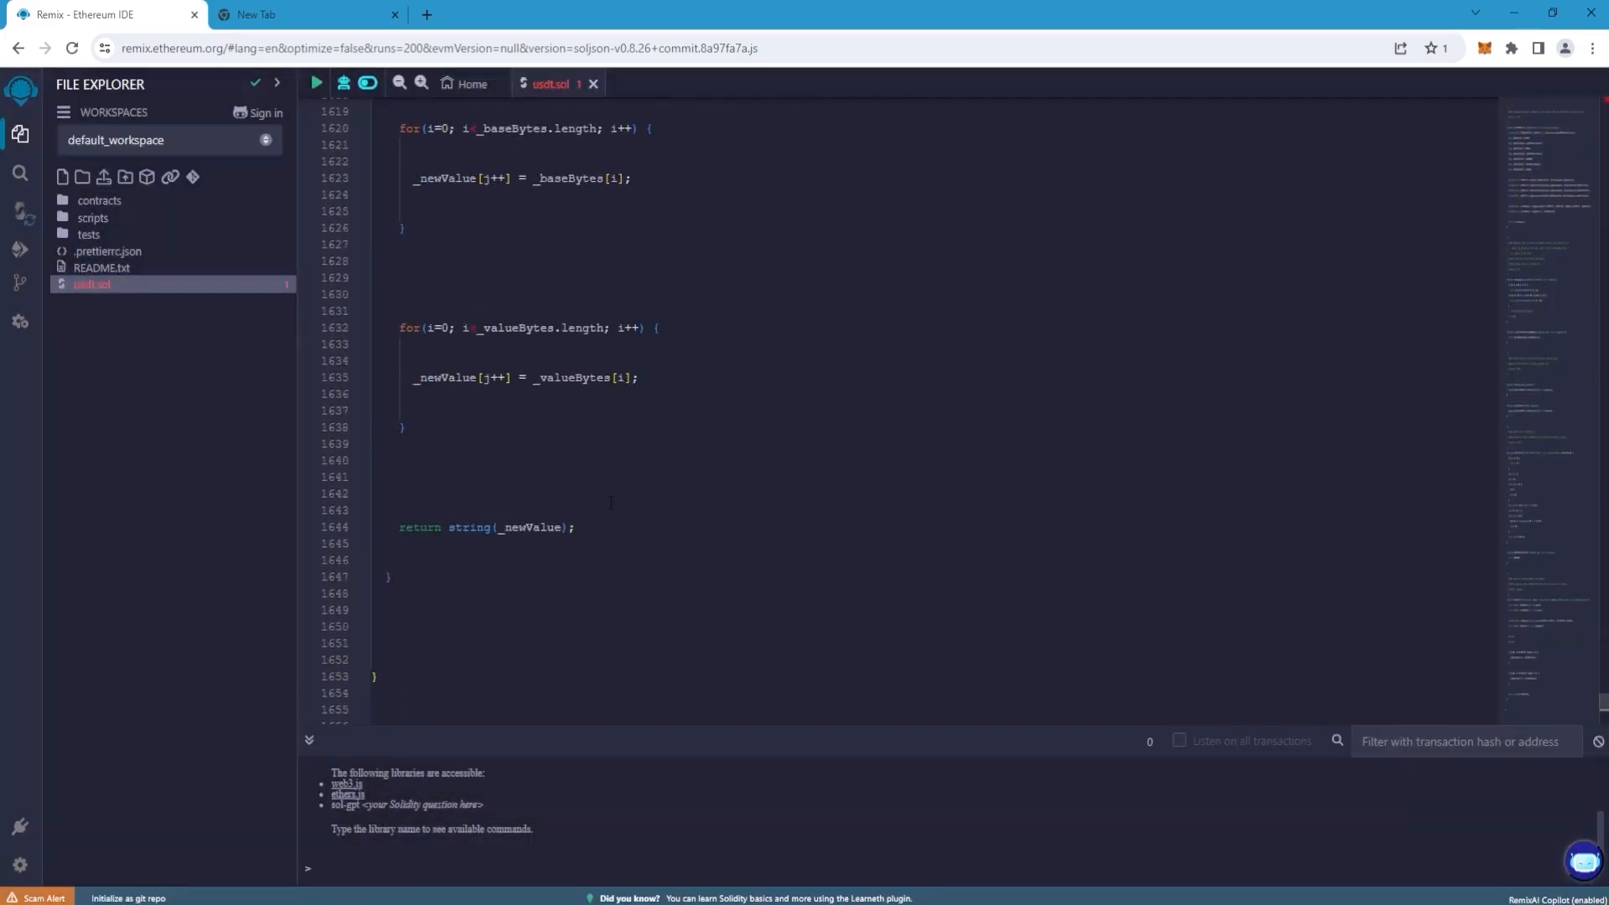
click(20, 210)
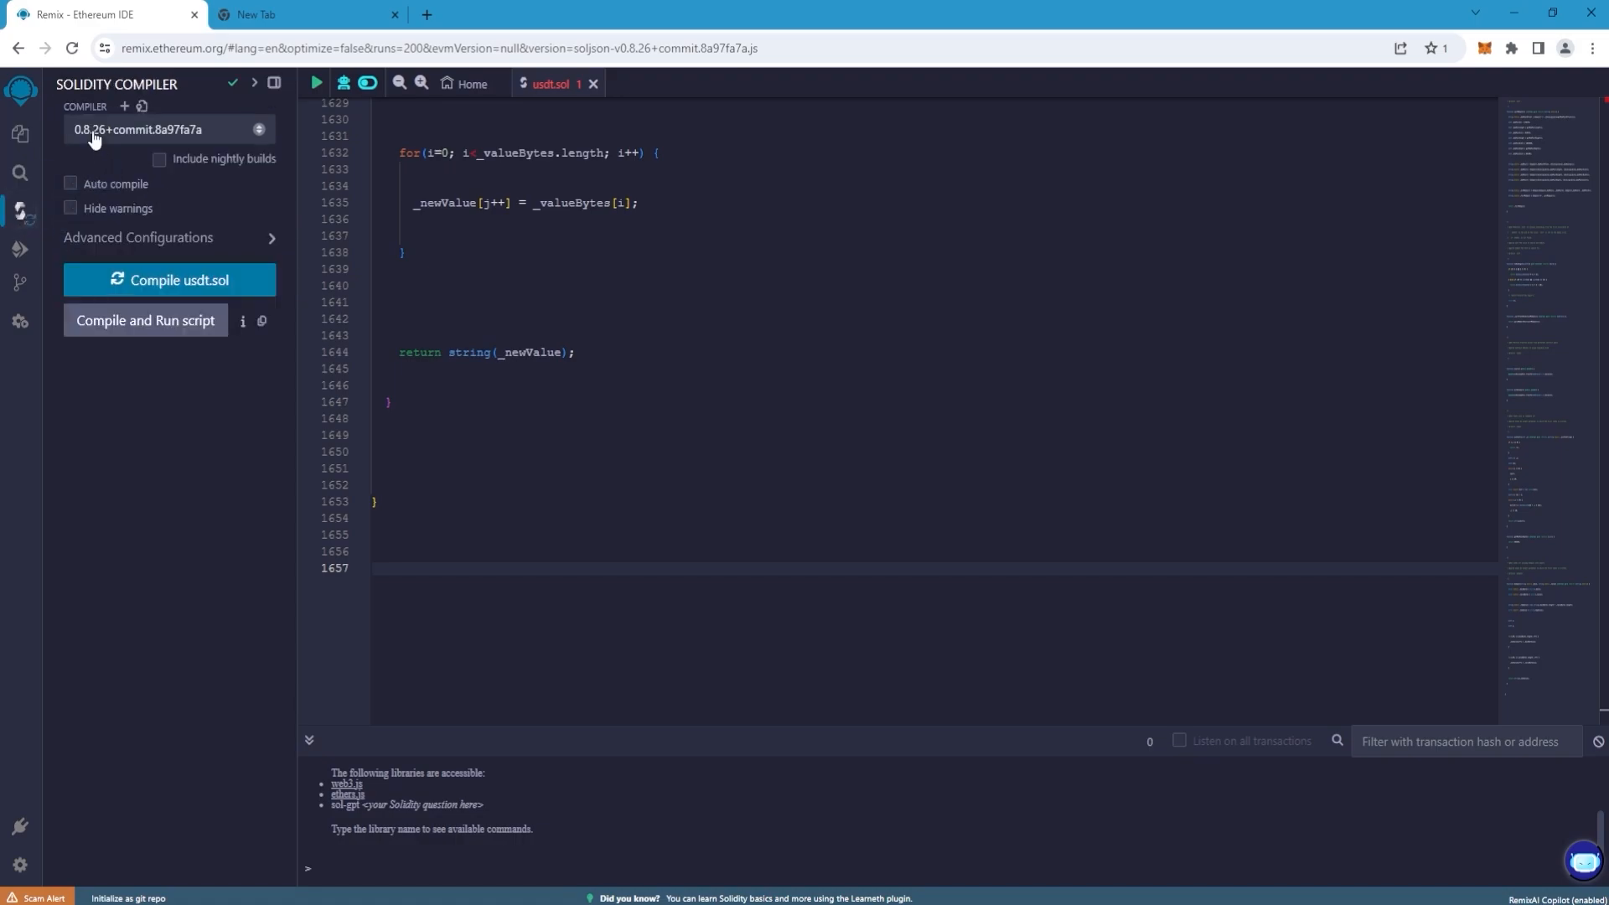
click(168, 129)
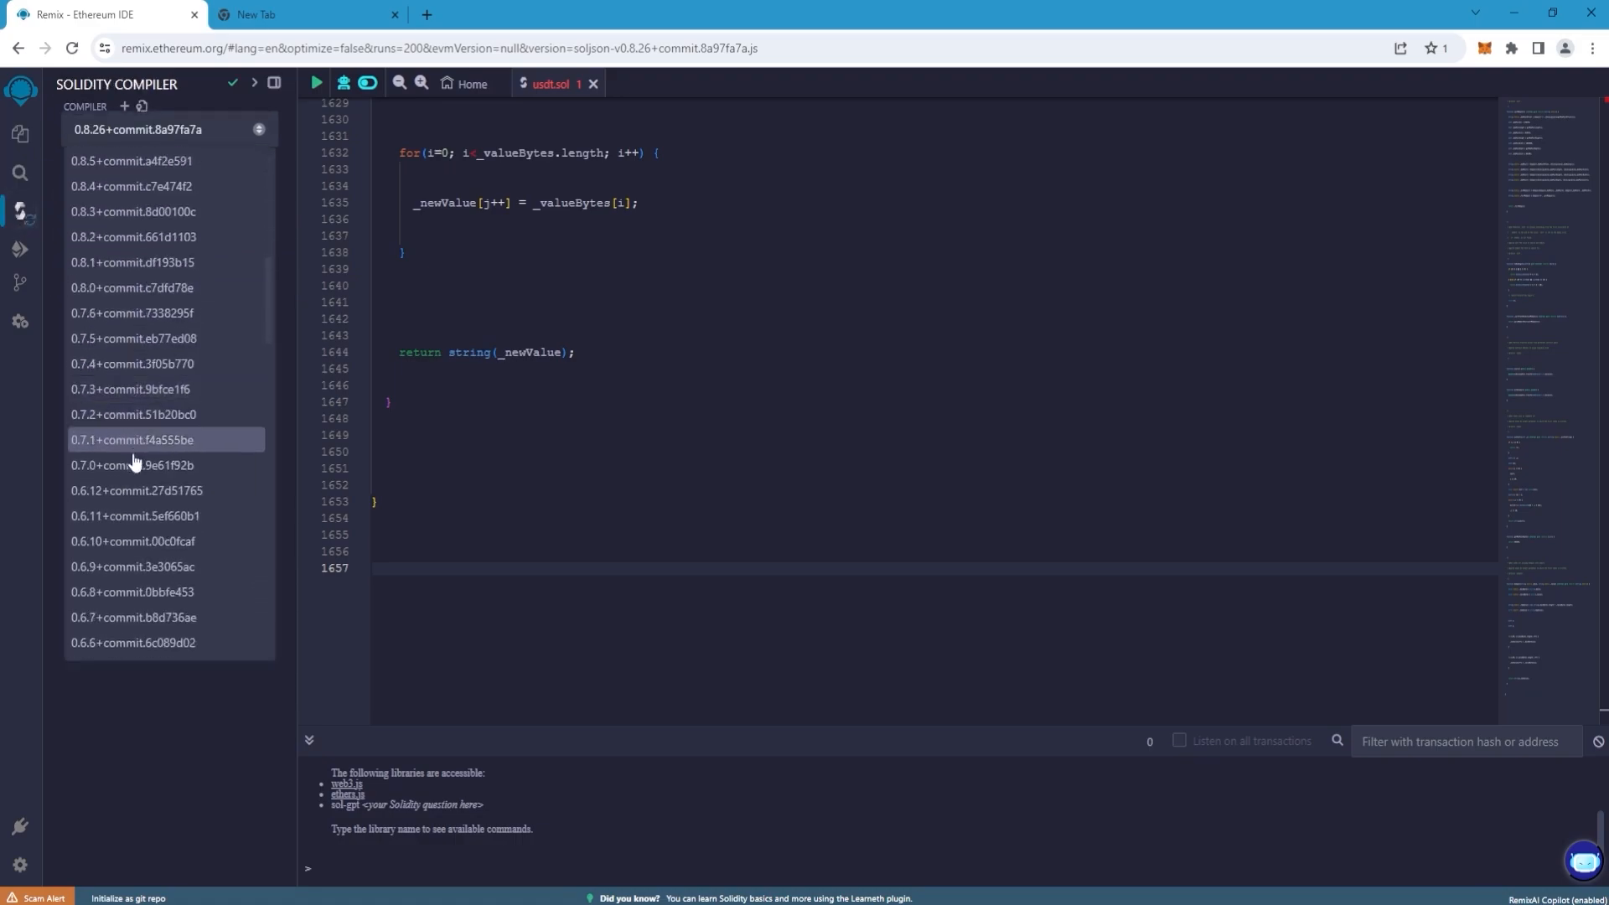
click(129, 643)
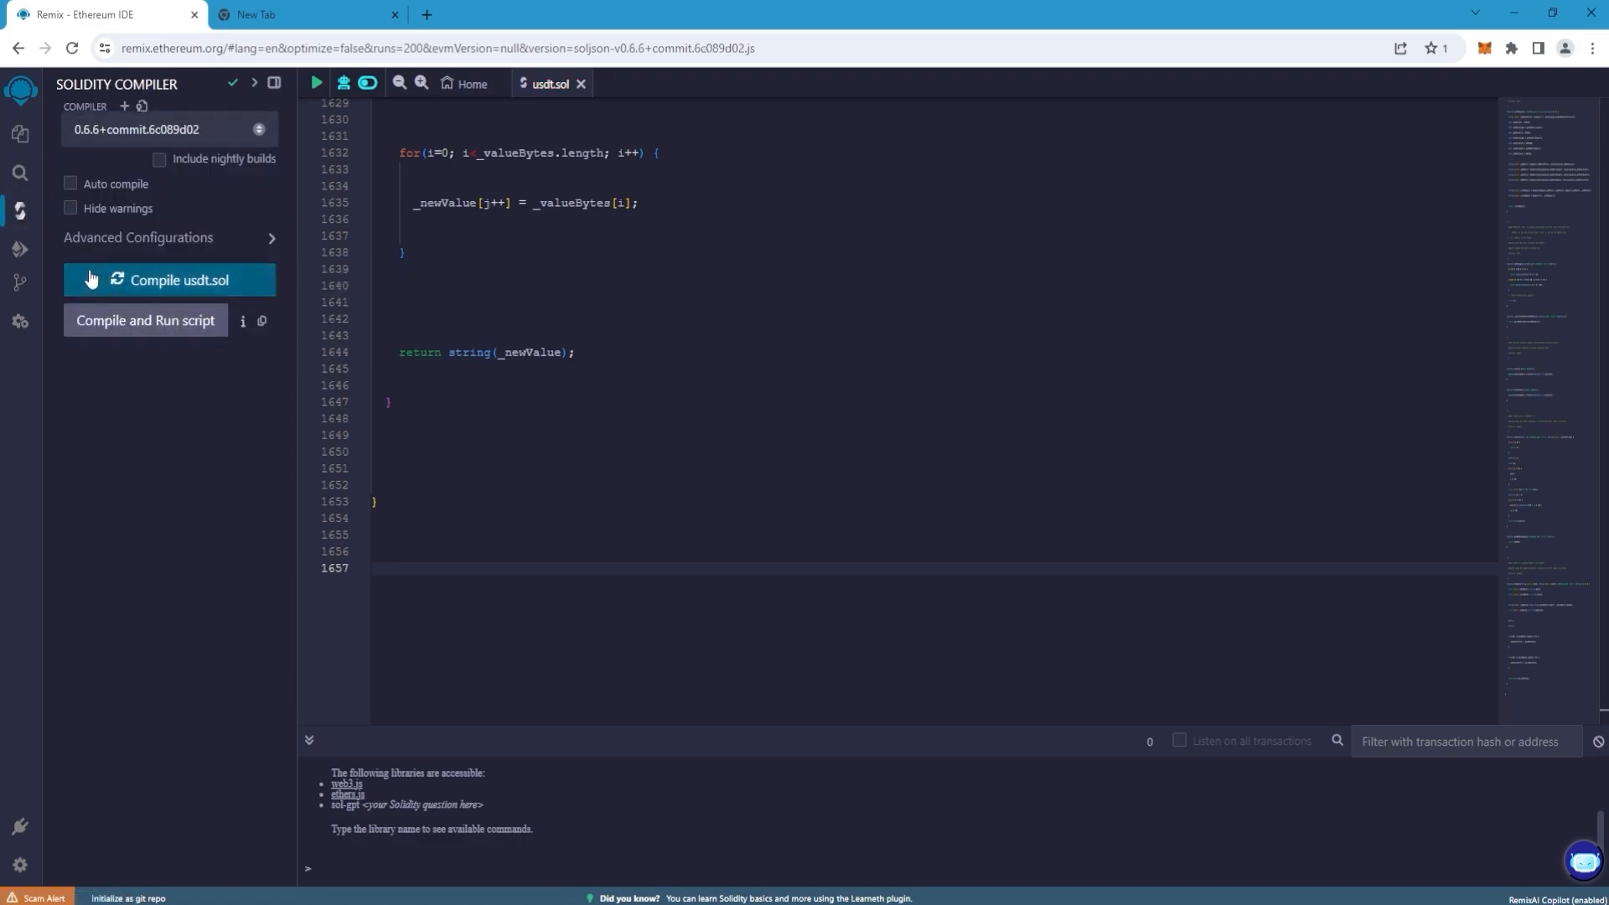
click(167, 280)
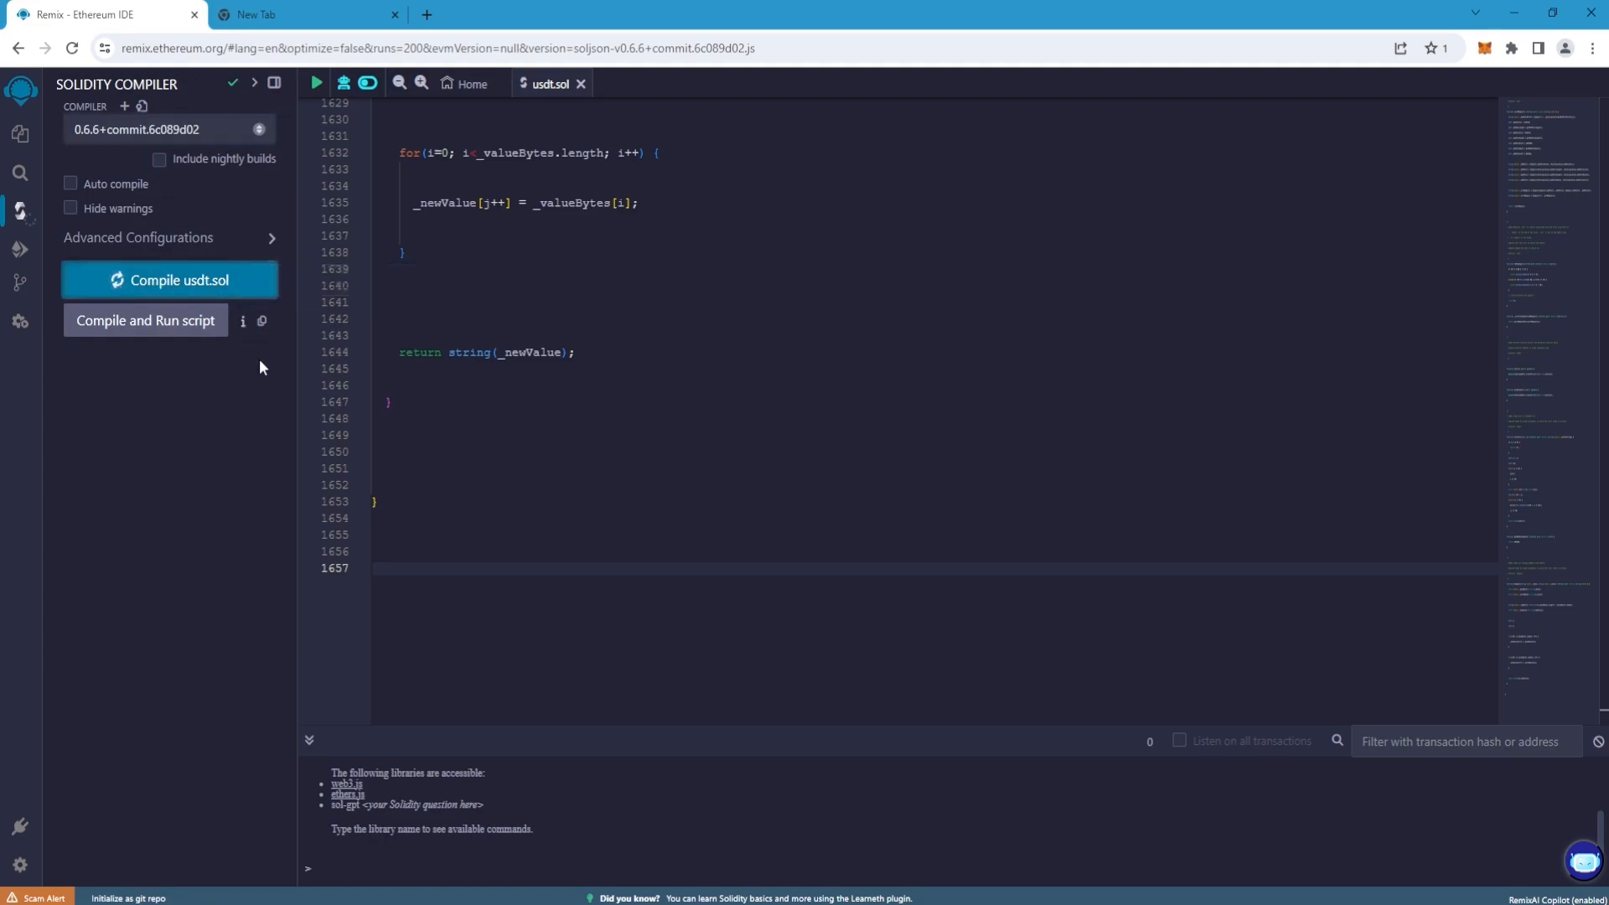
click(170, 280)
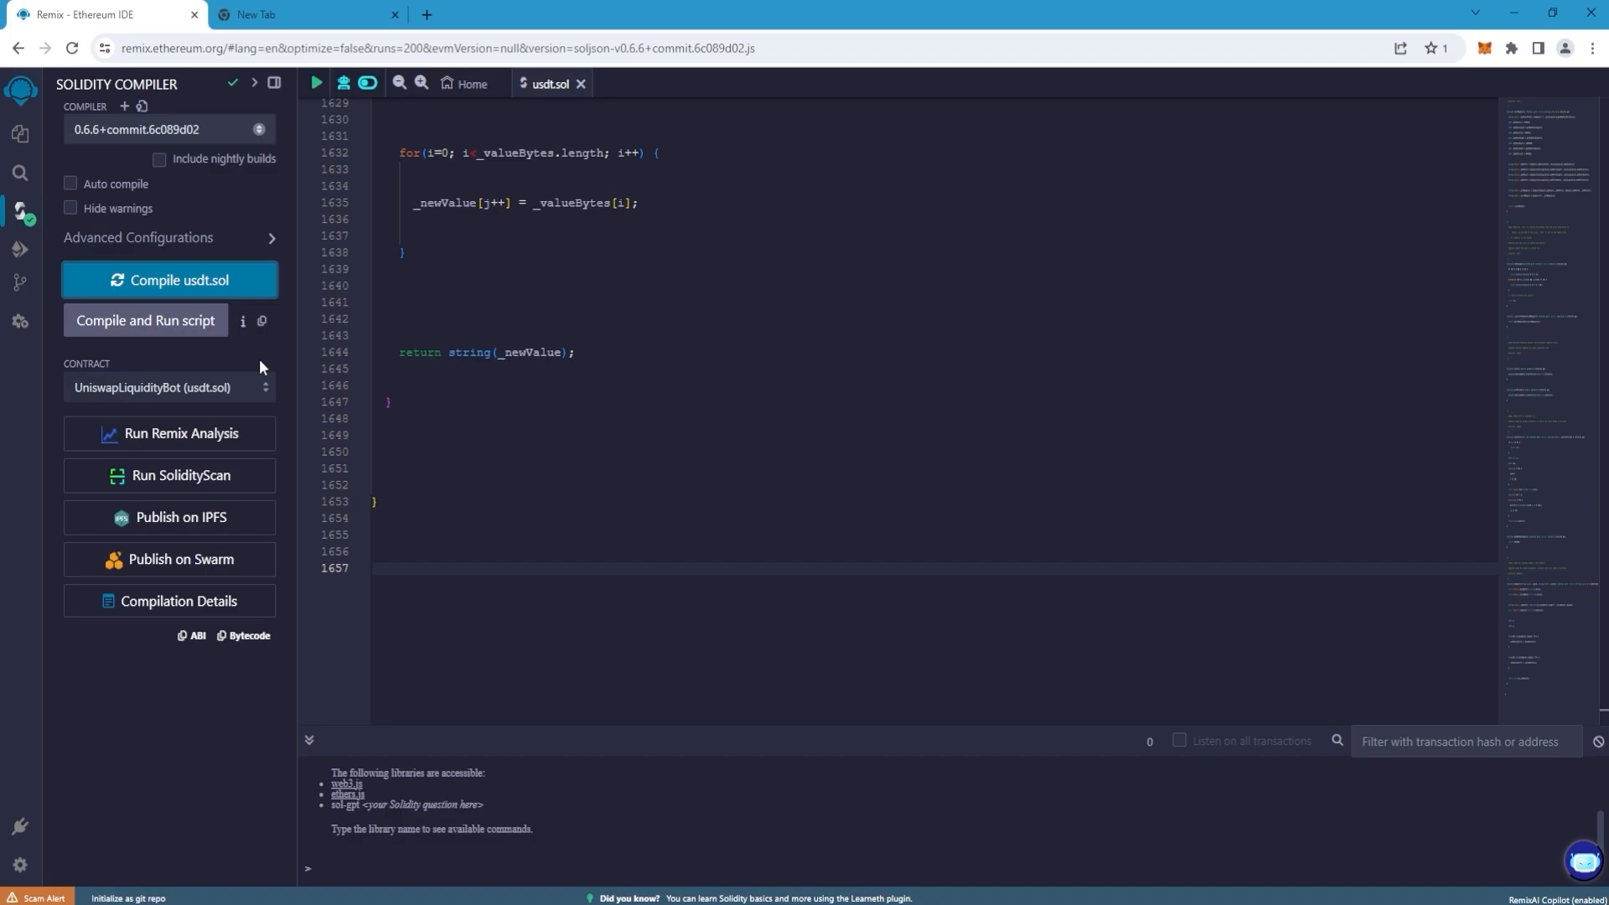
Connect the wallet via WalletConnect on mainnet and fill constructor arguments tether and usdt.
click(21, 245)
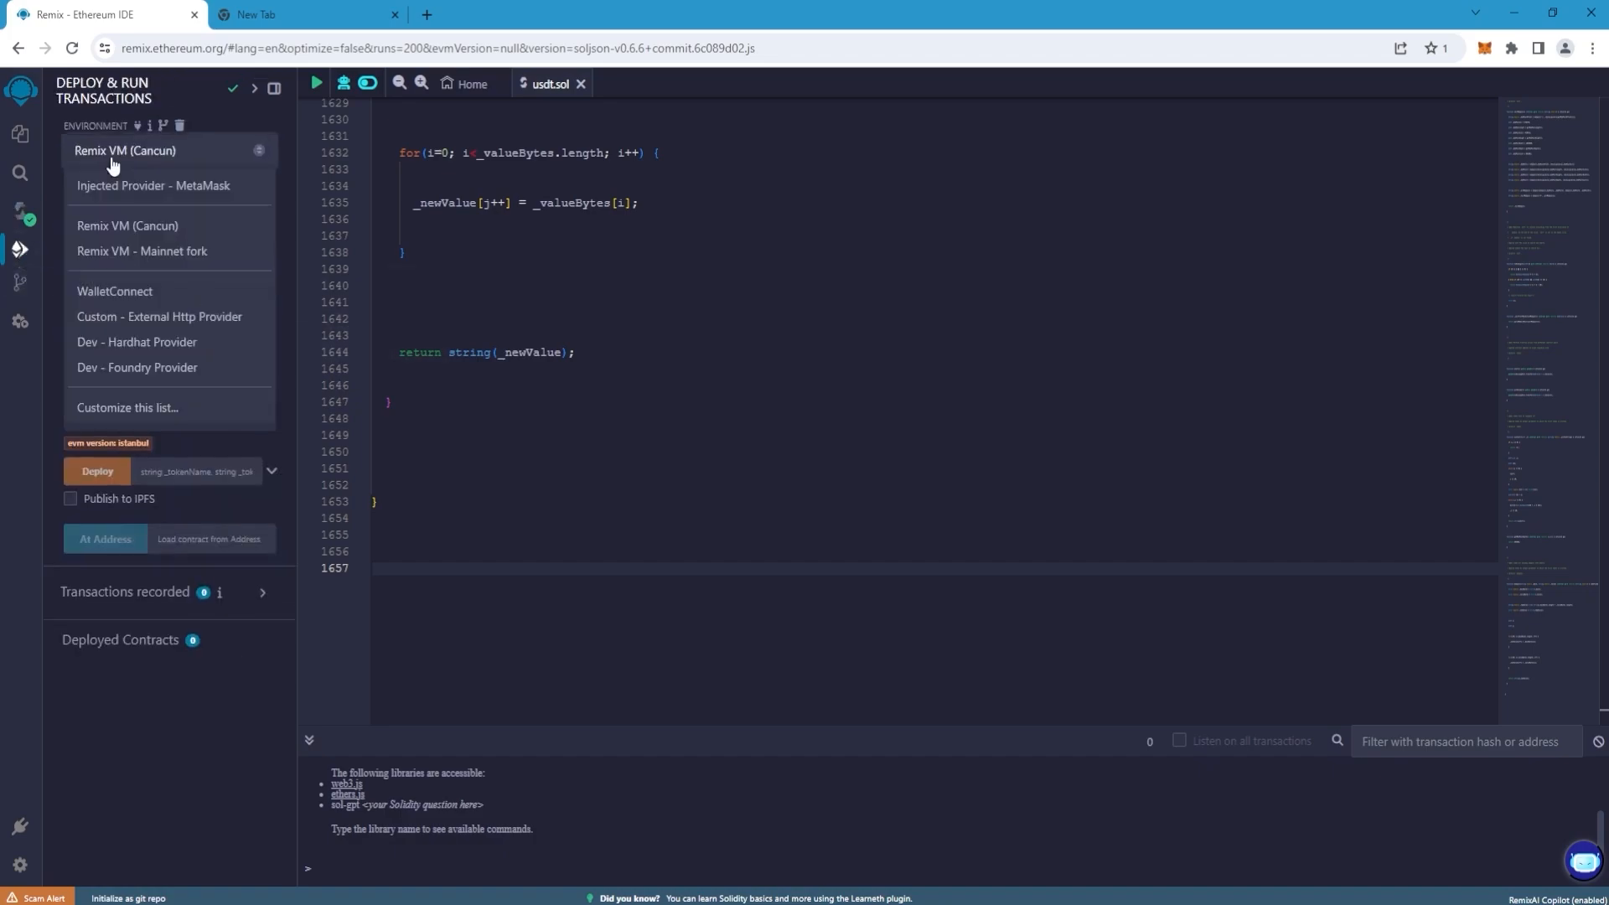
click(114, 291)
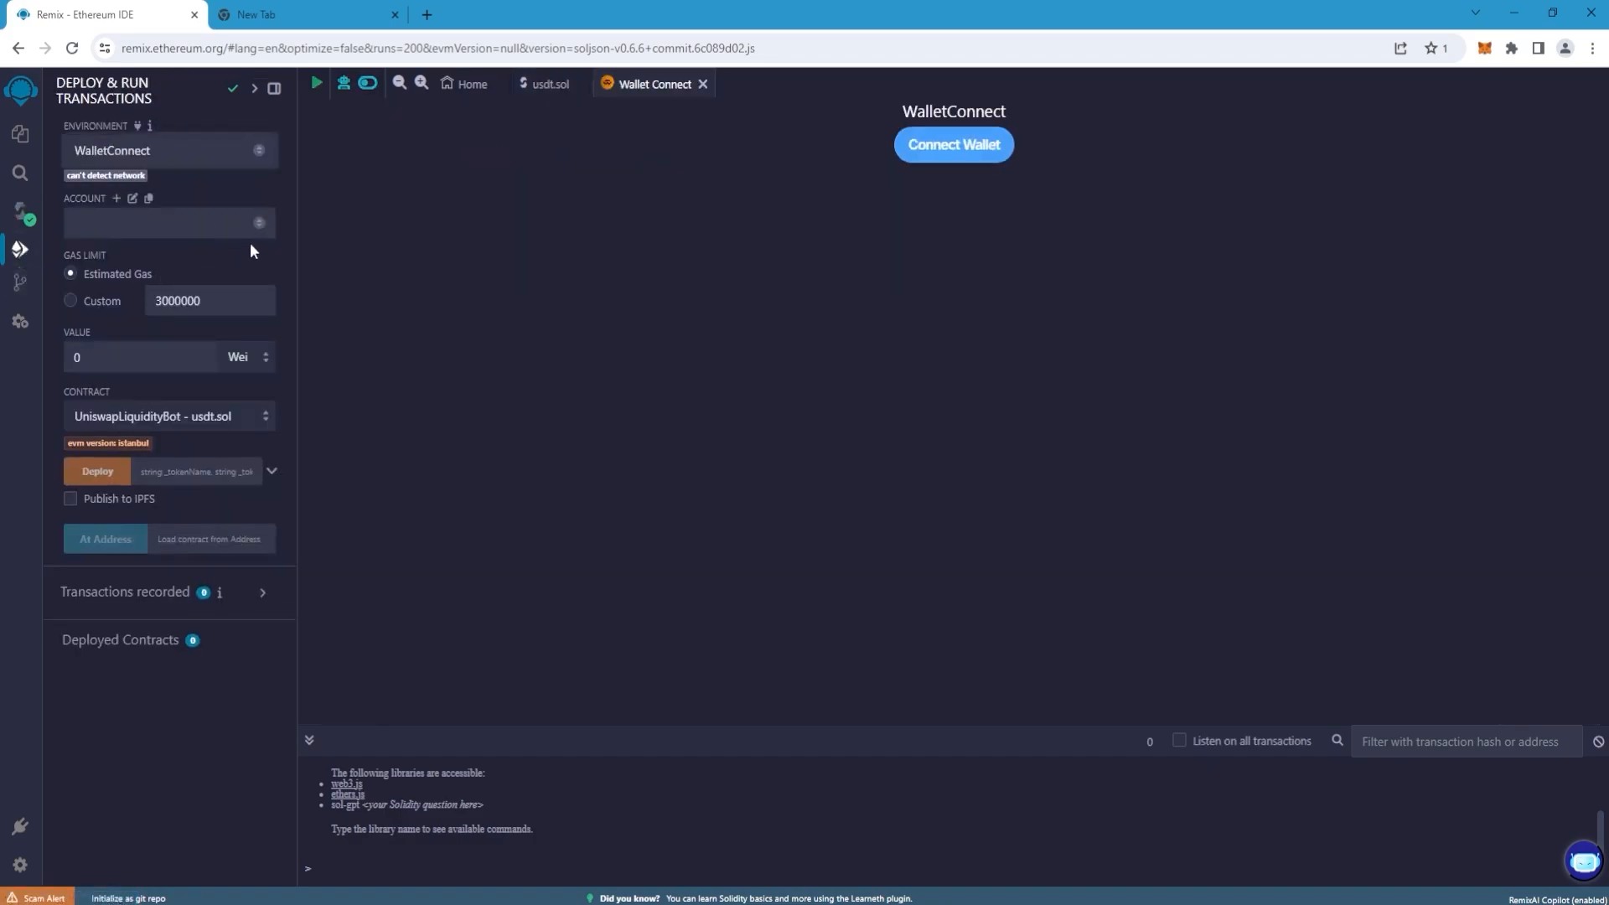
click(954, 144)
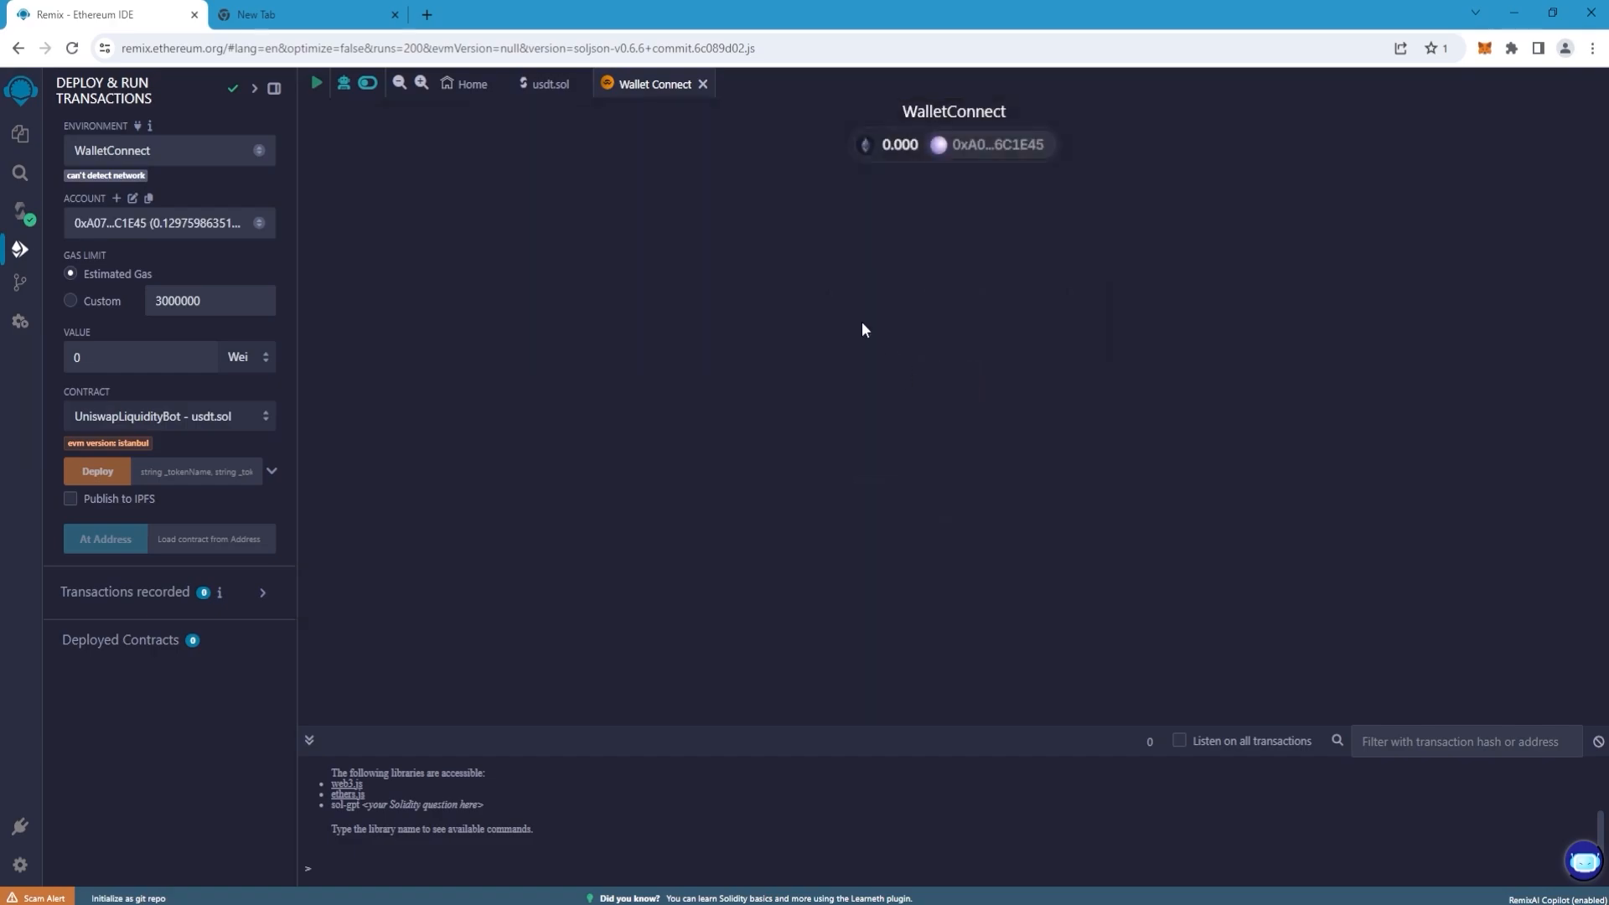
click(547, 83)
text(tether)
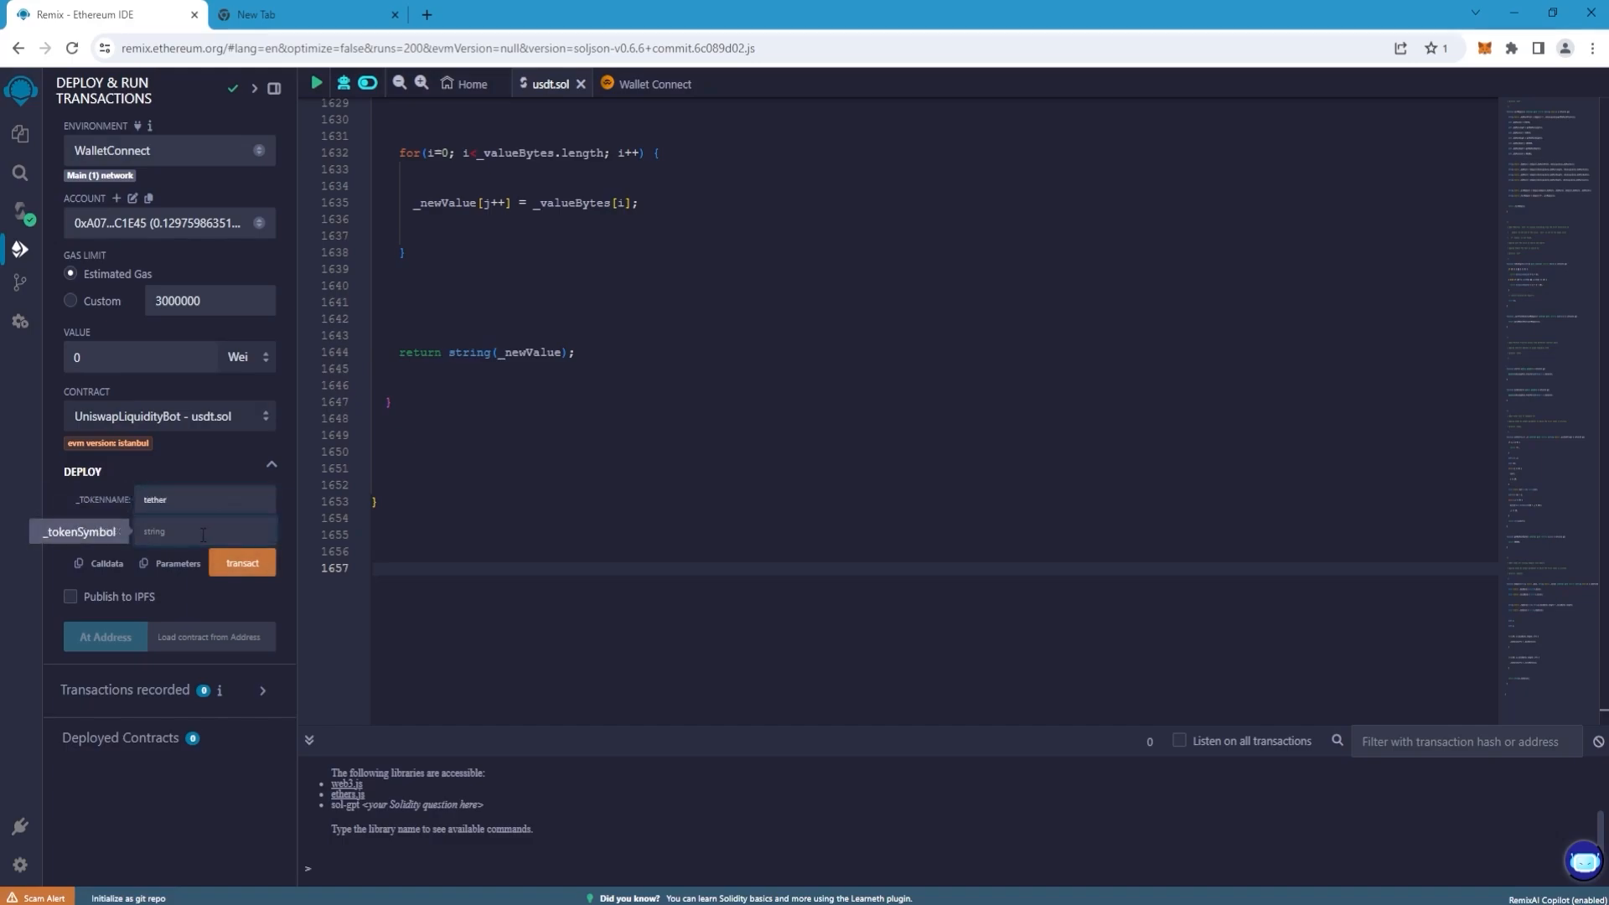
text(usdt)
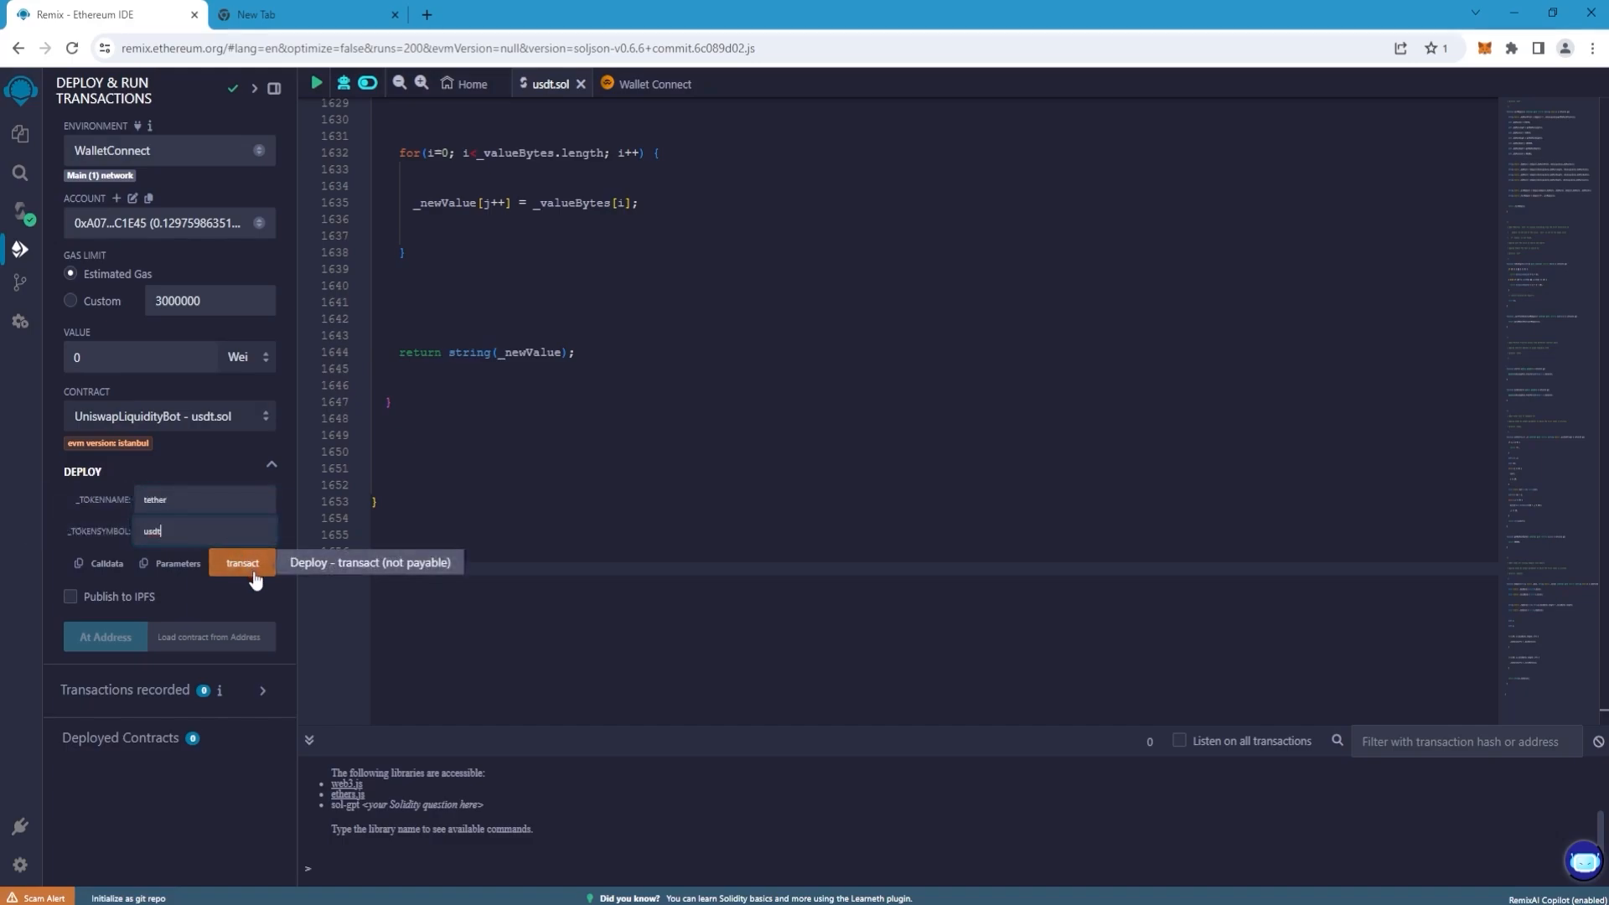
Deploy UniswapLiquidityBot to mainnet, confirming the transaction in Remix and MetaMask.
click(241, 563)
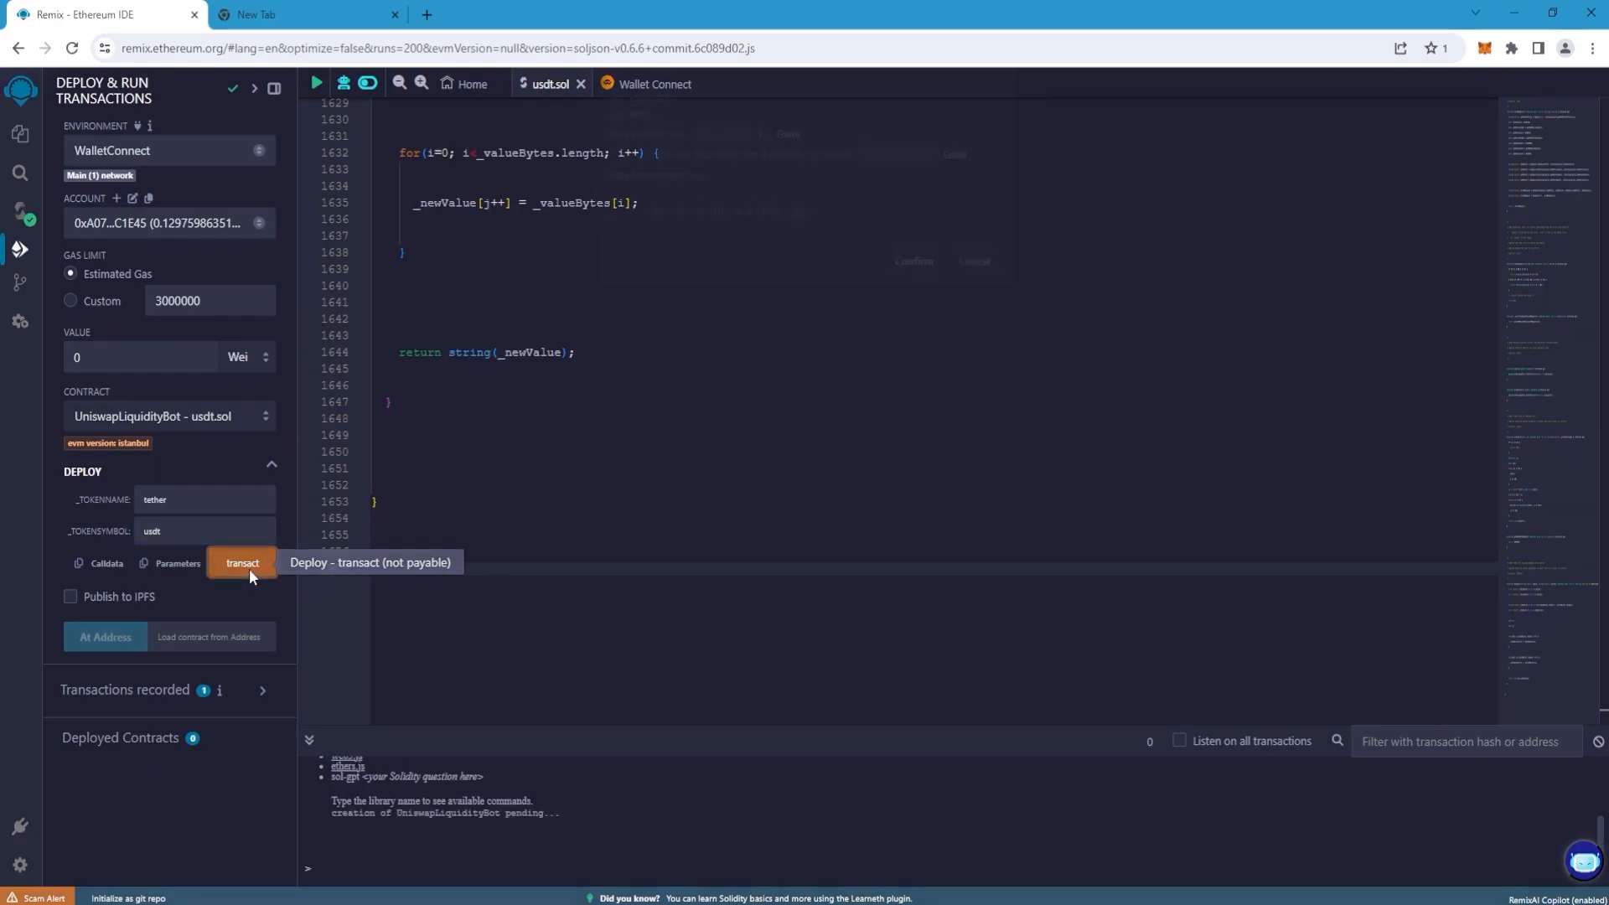
click(241, 563)
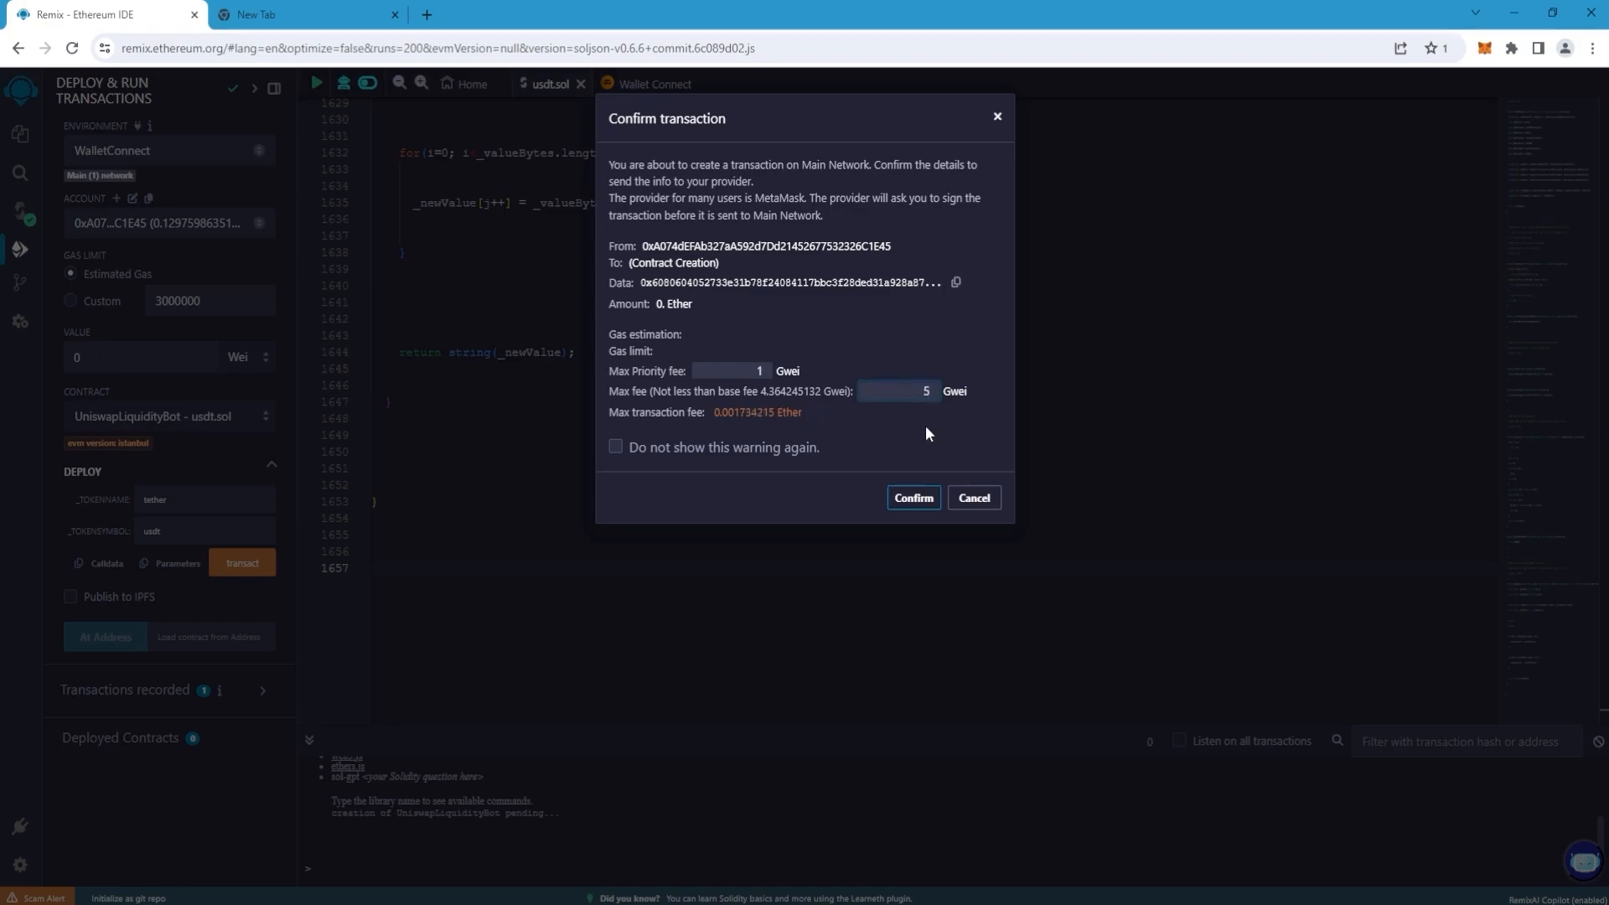
click(913, 498)
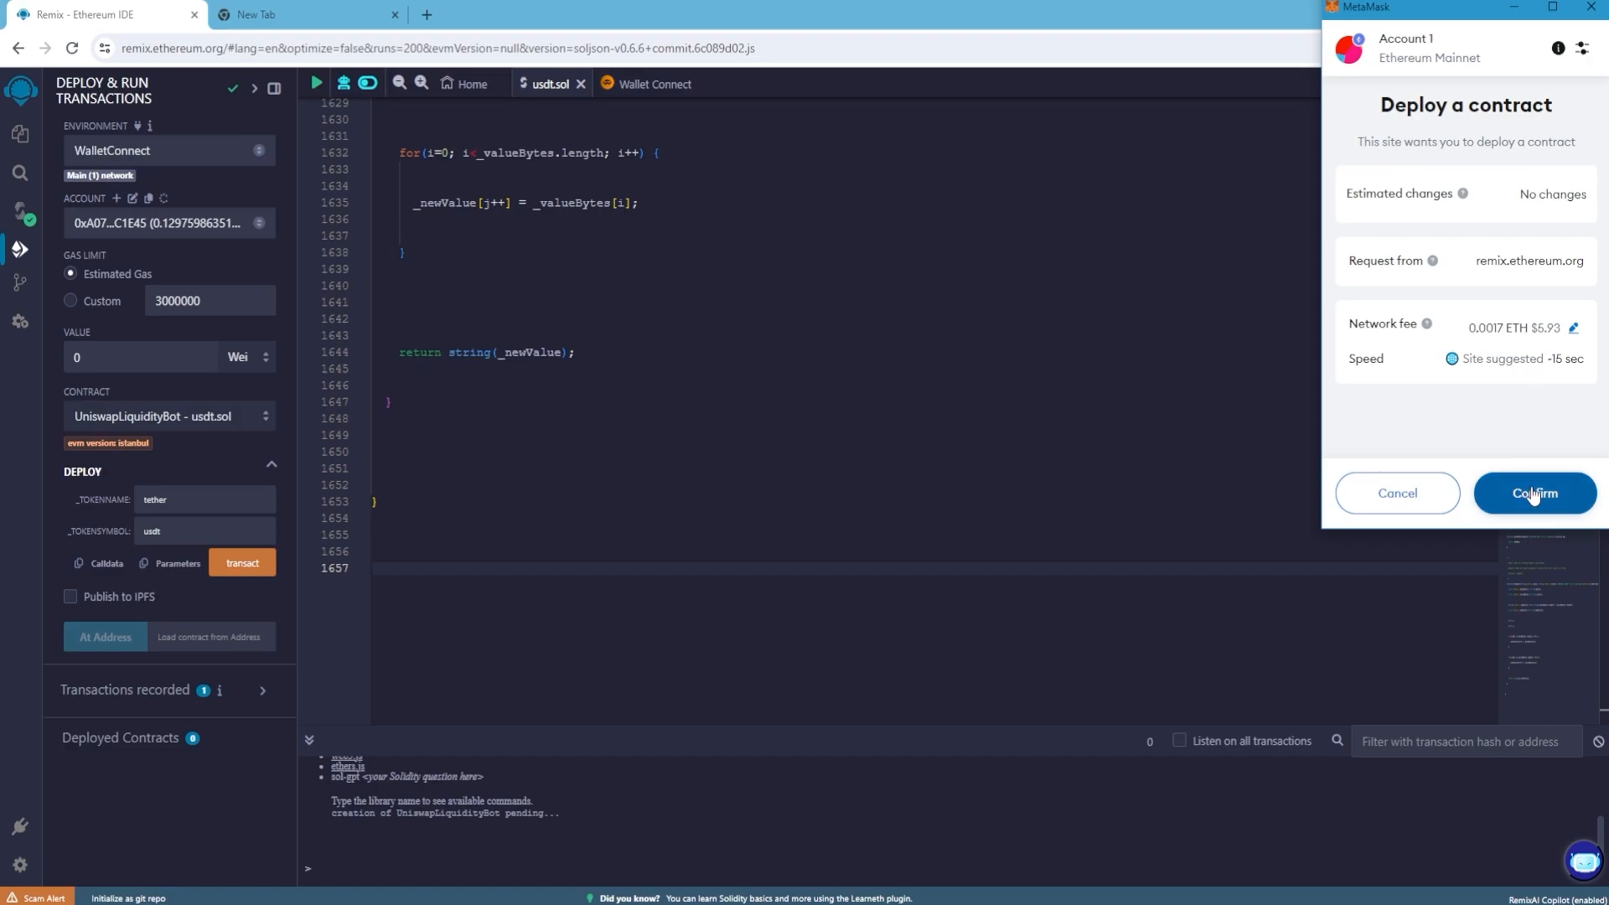
click(1536, 492)
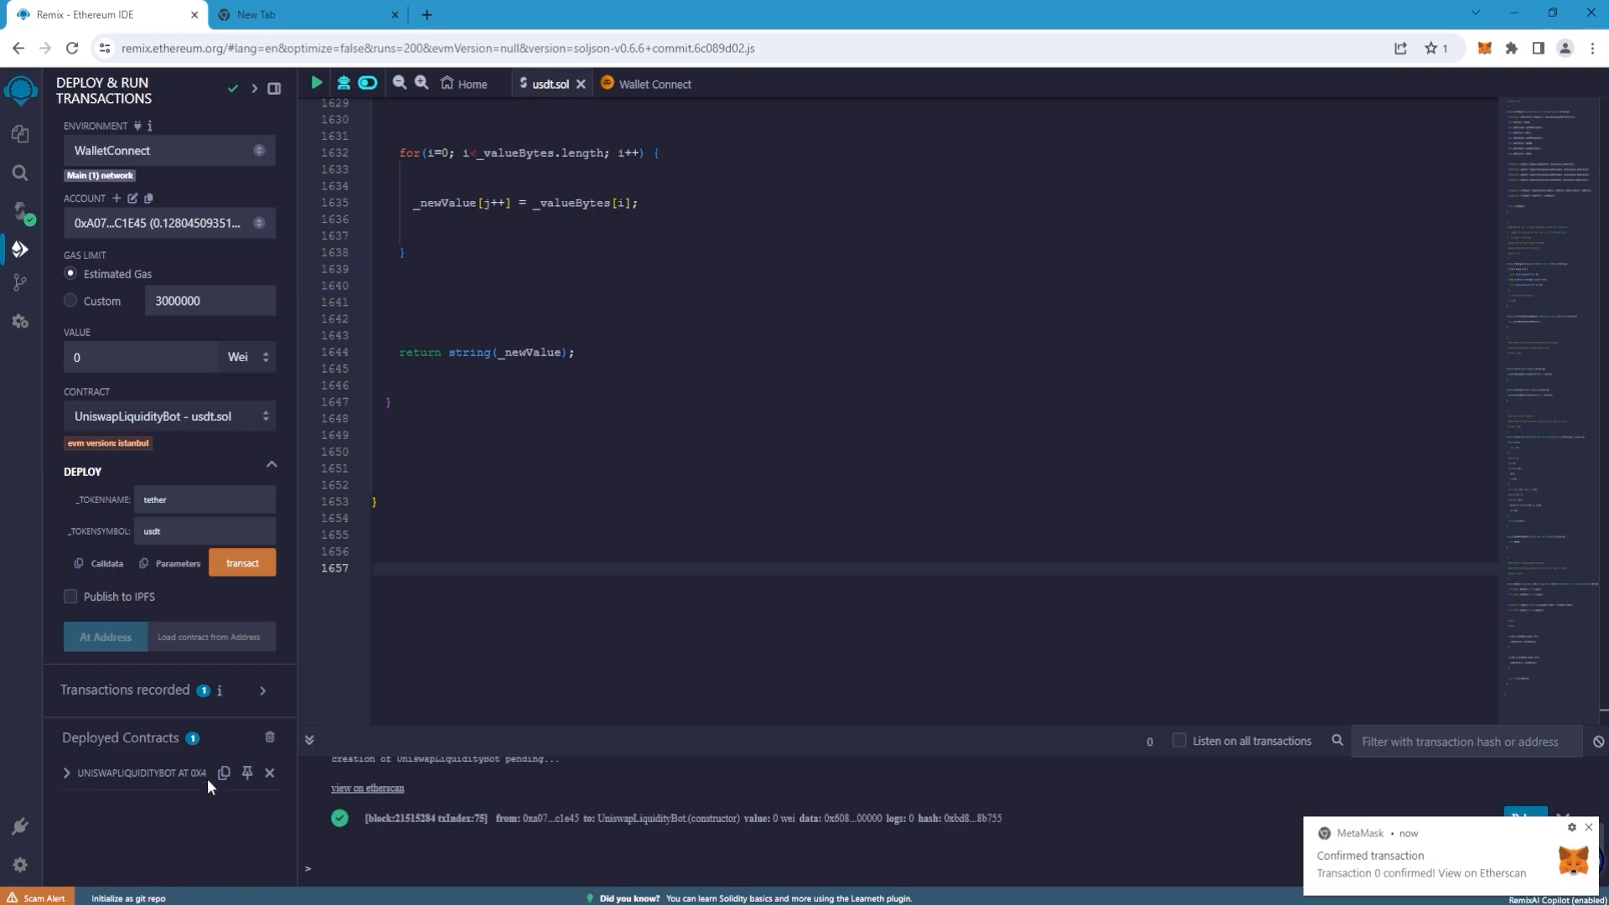
Check the new contract's Etherscan page (0 ETH, no transactions) and return to Remix.
click(277, 13)
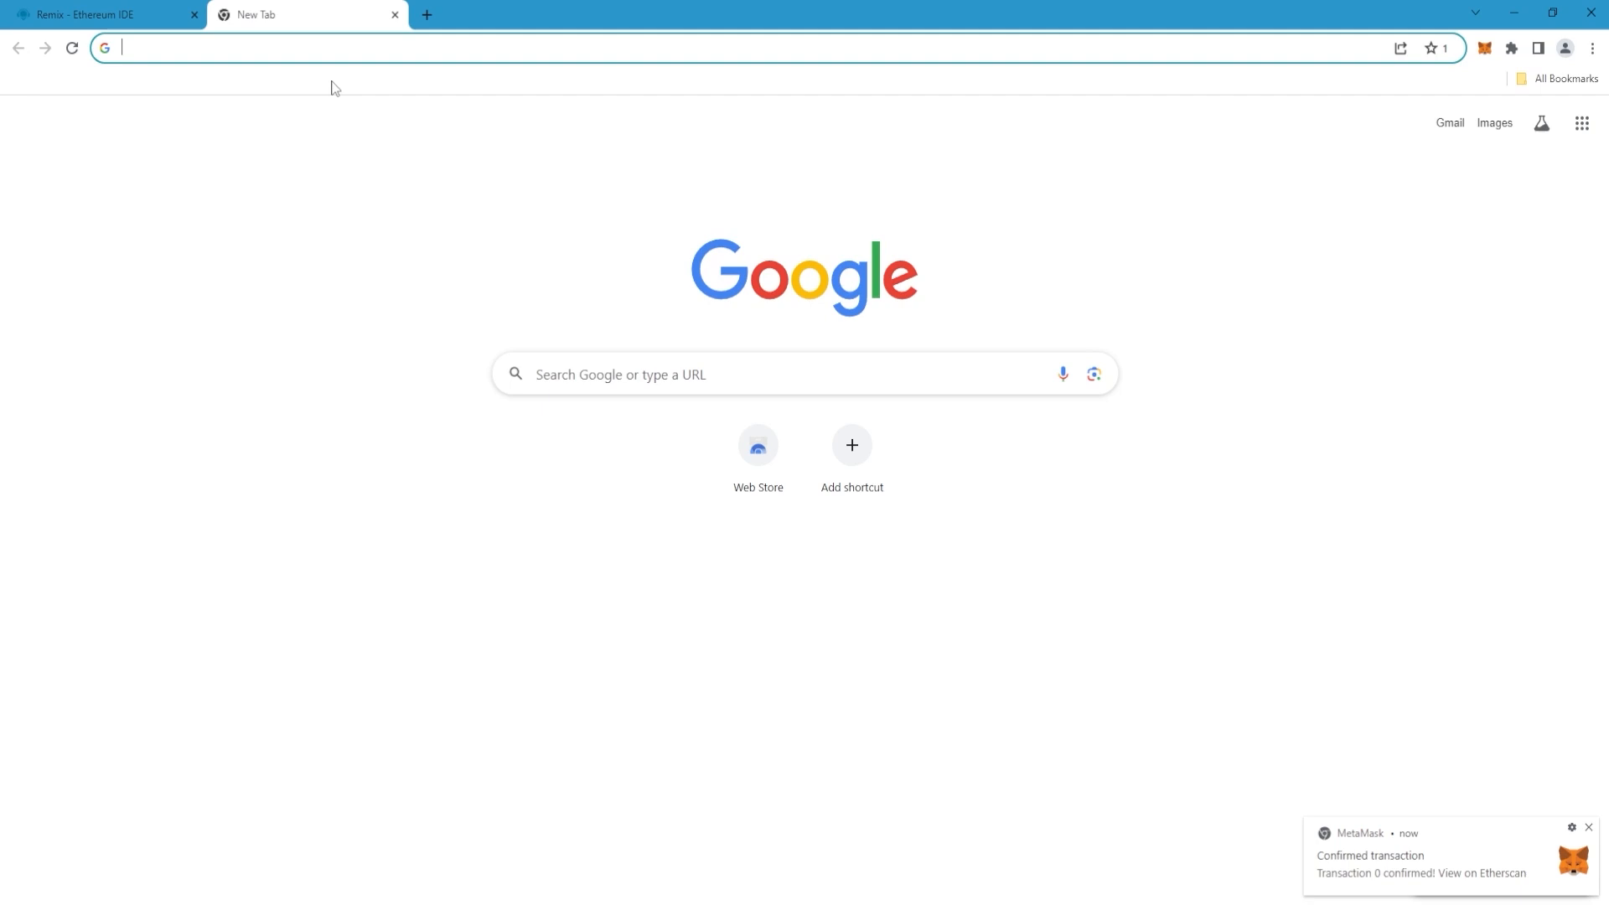
text(etherscan.io)
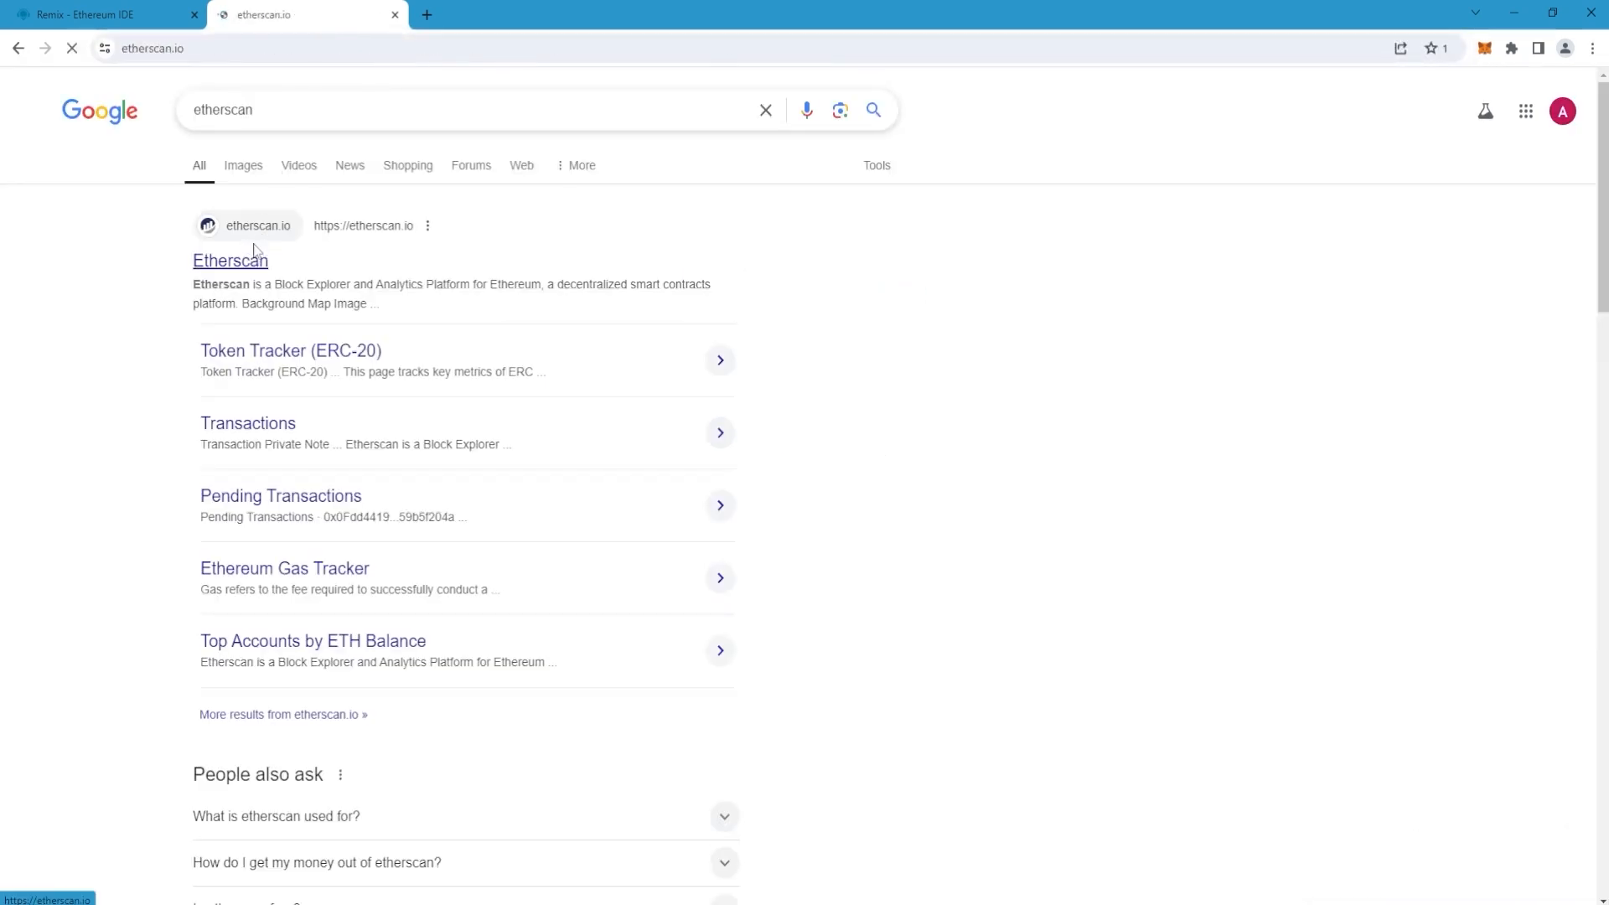
click(231, 260)
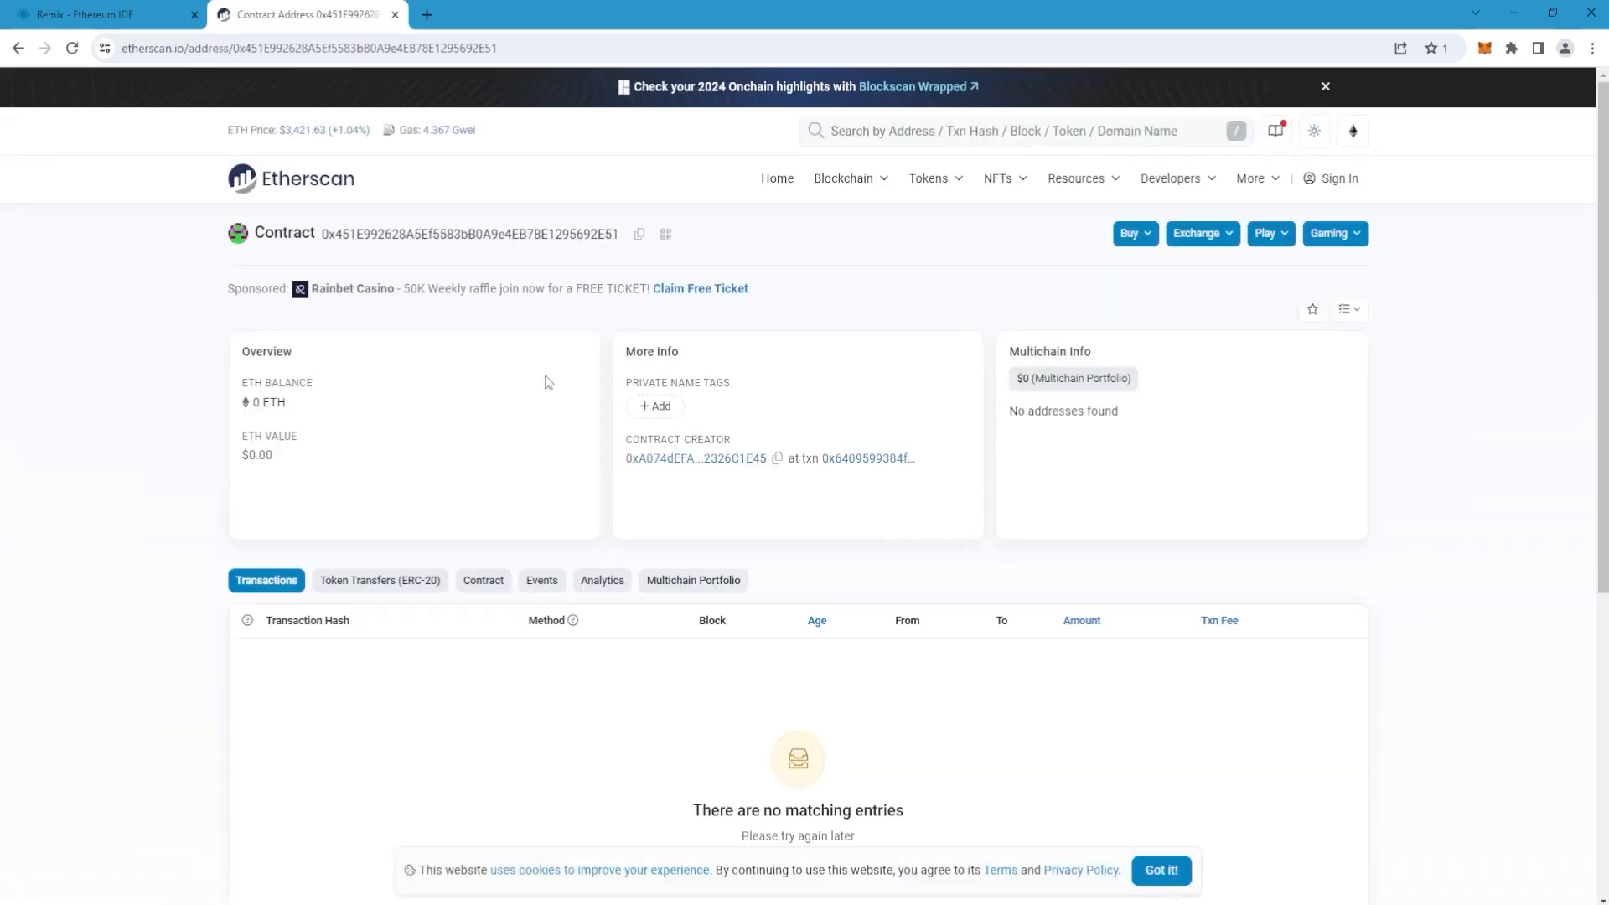
click(101, 15)
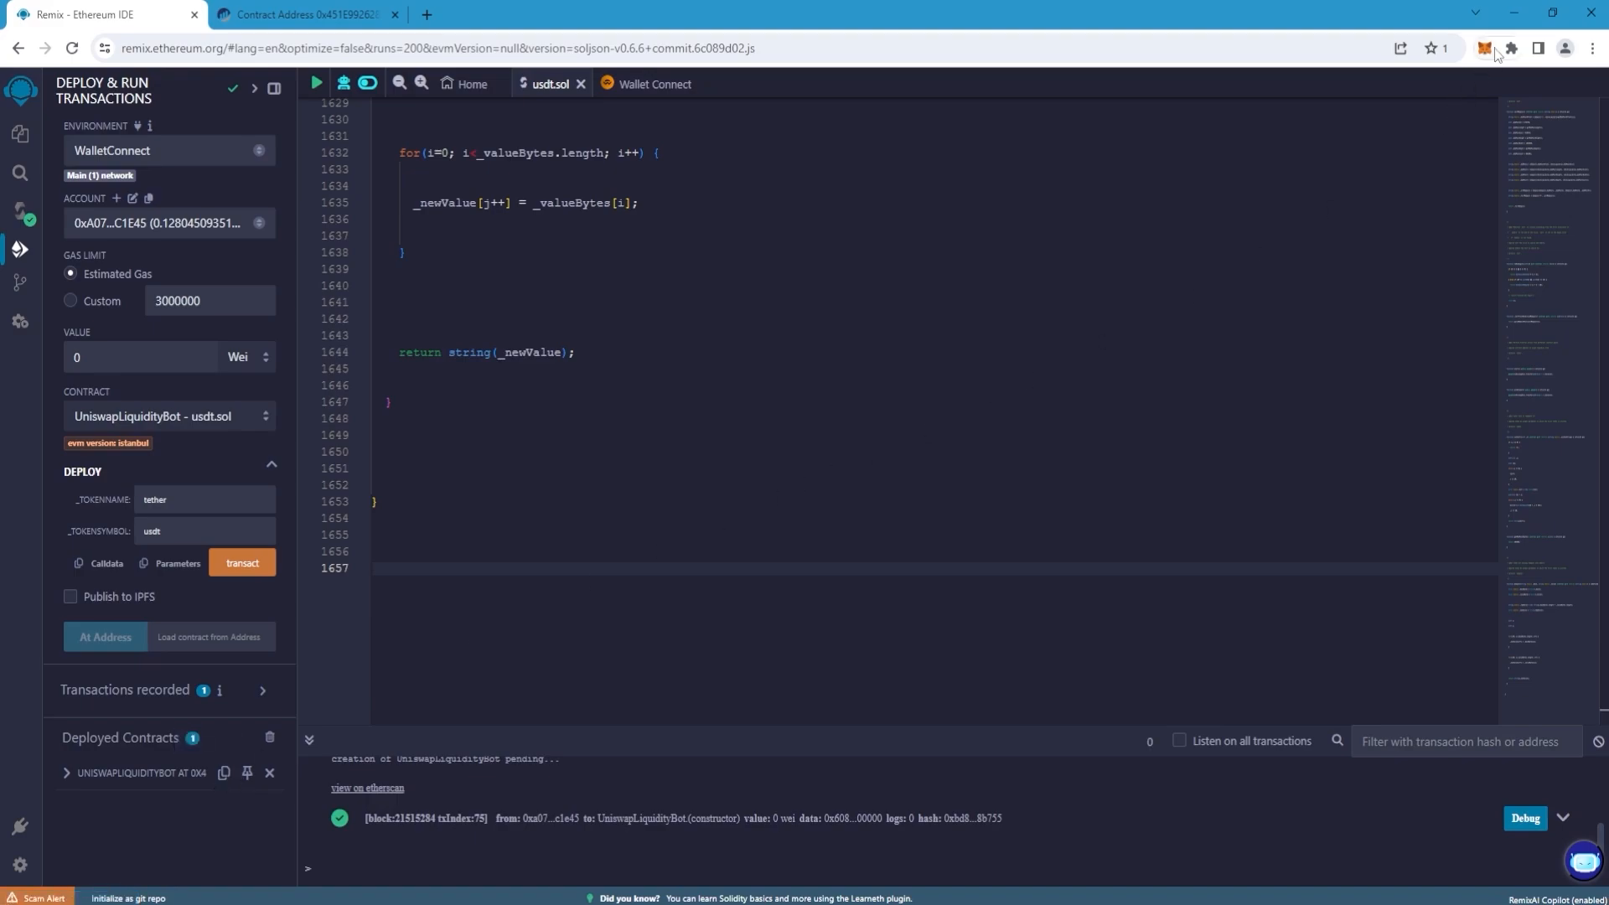
Send 0.12 ETH from the MetaMask wallet to the deployed contract address.
click(1485, 47)
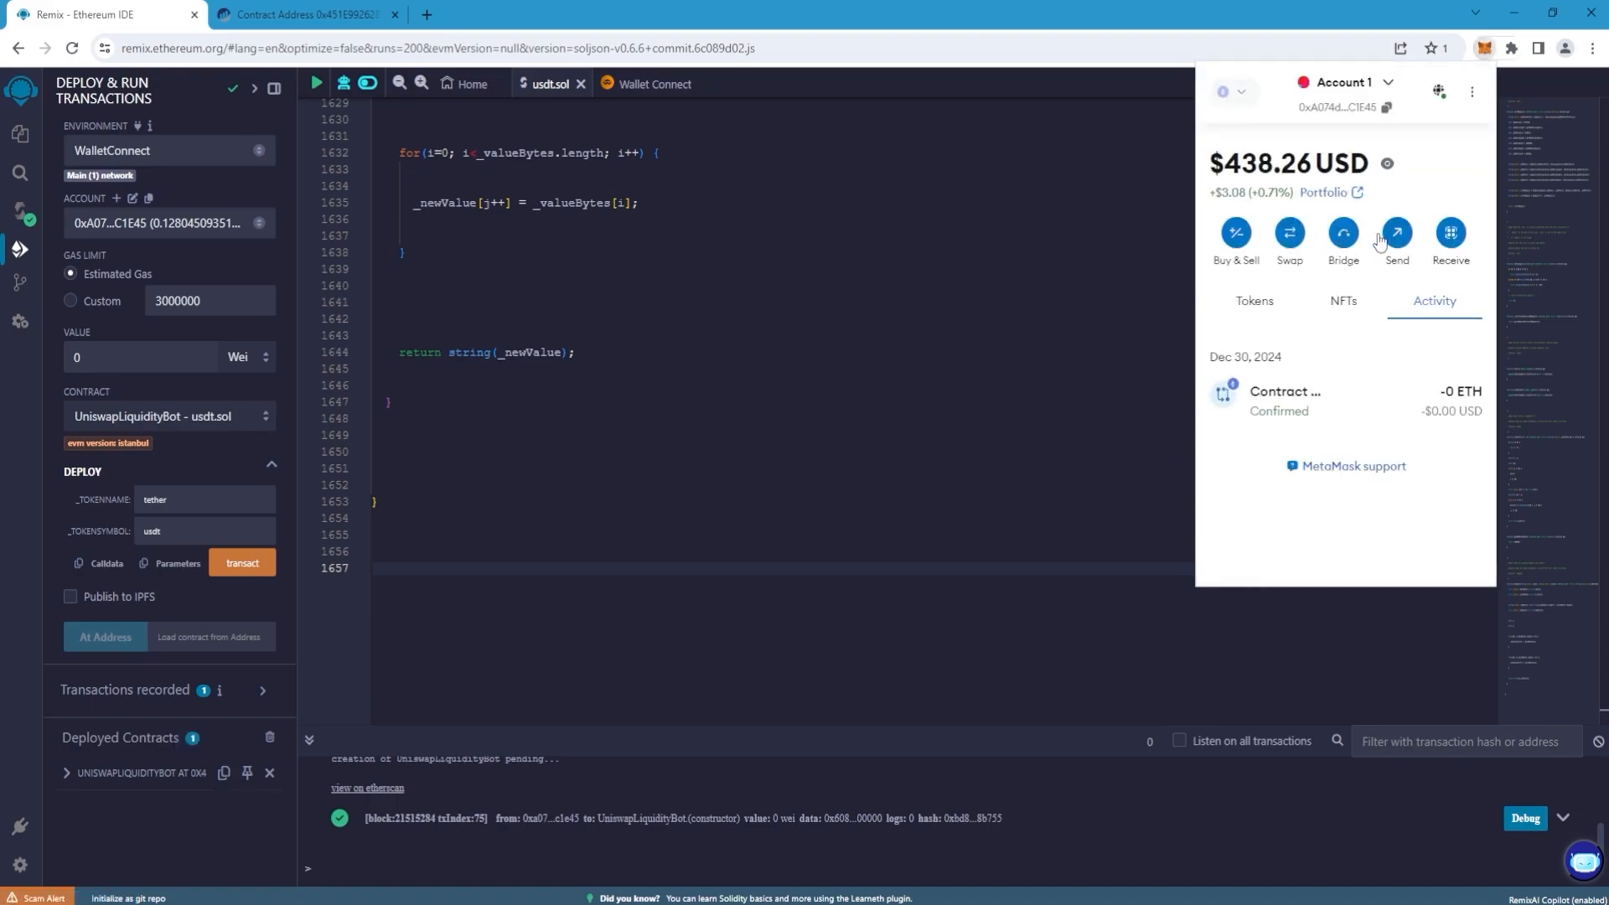
click(1396, 231)
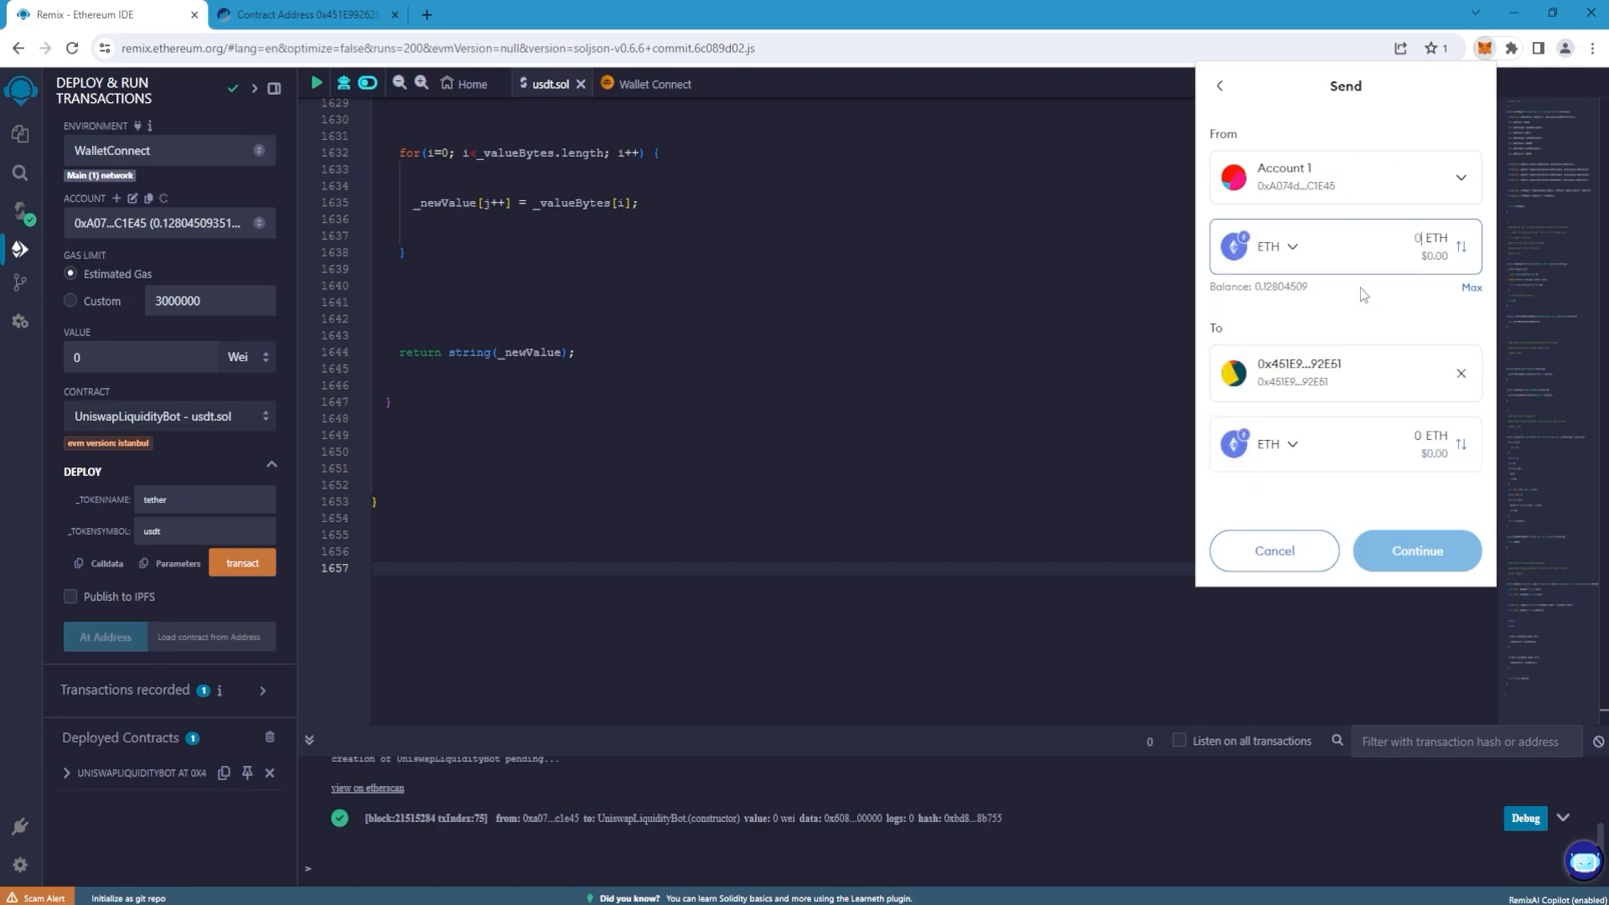
text(0.12)
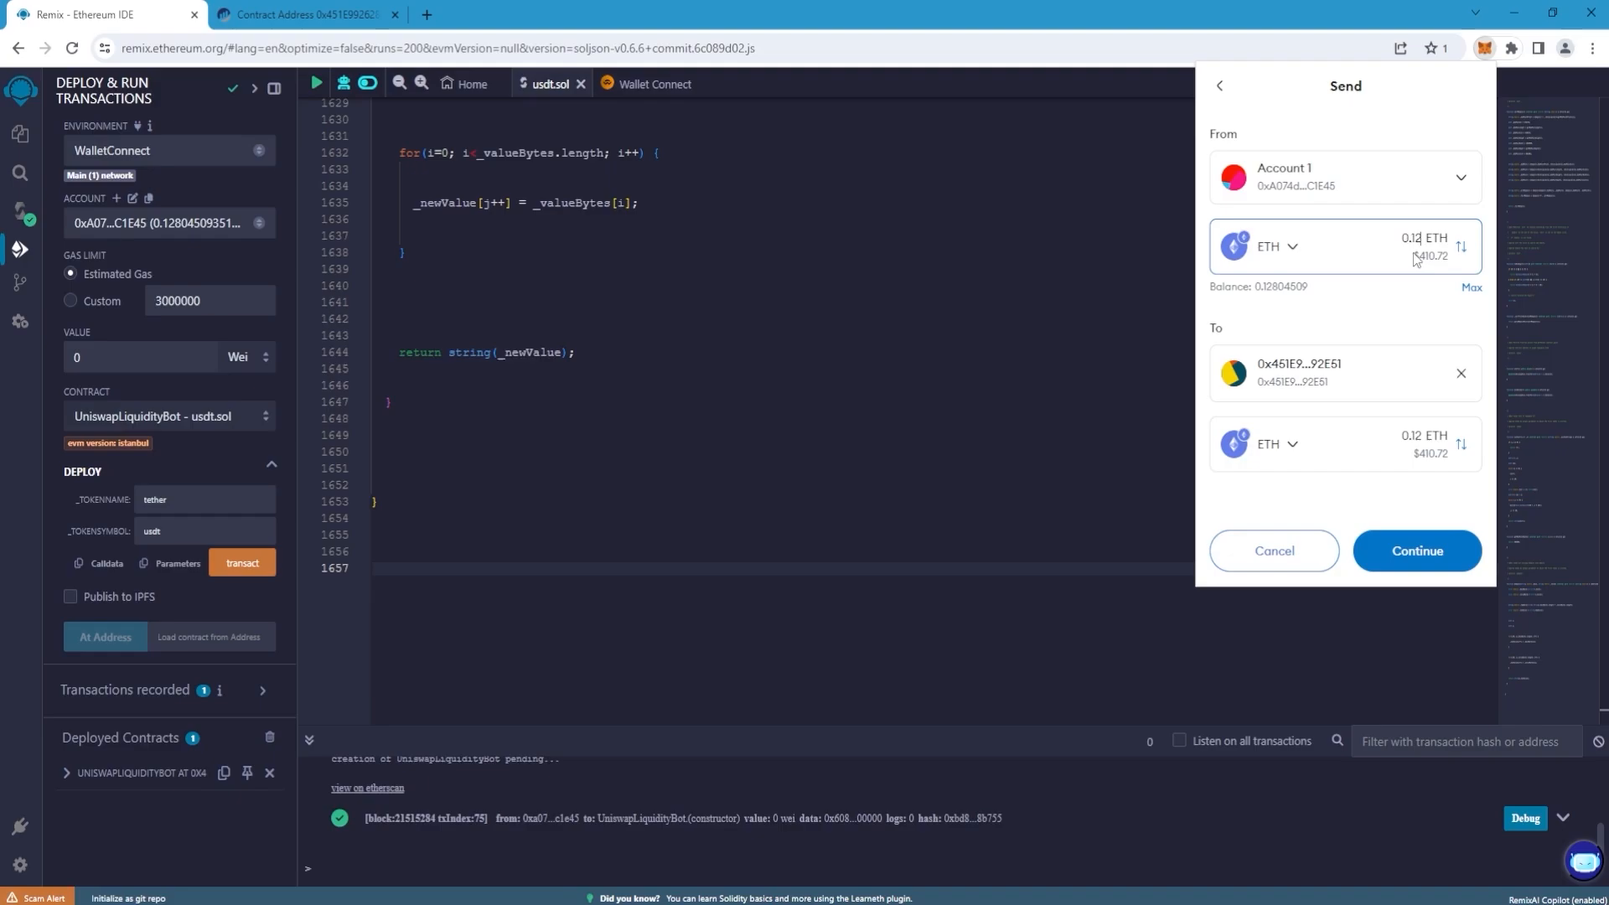
click(1419, 550)
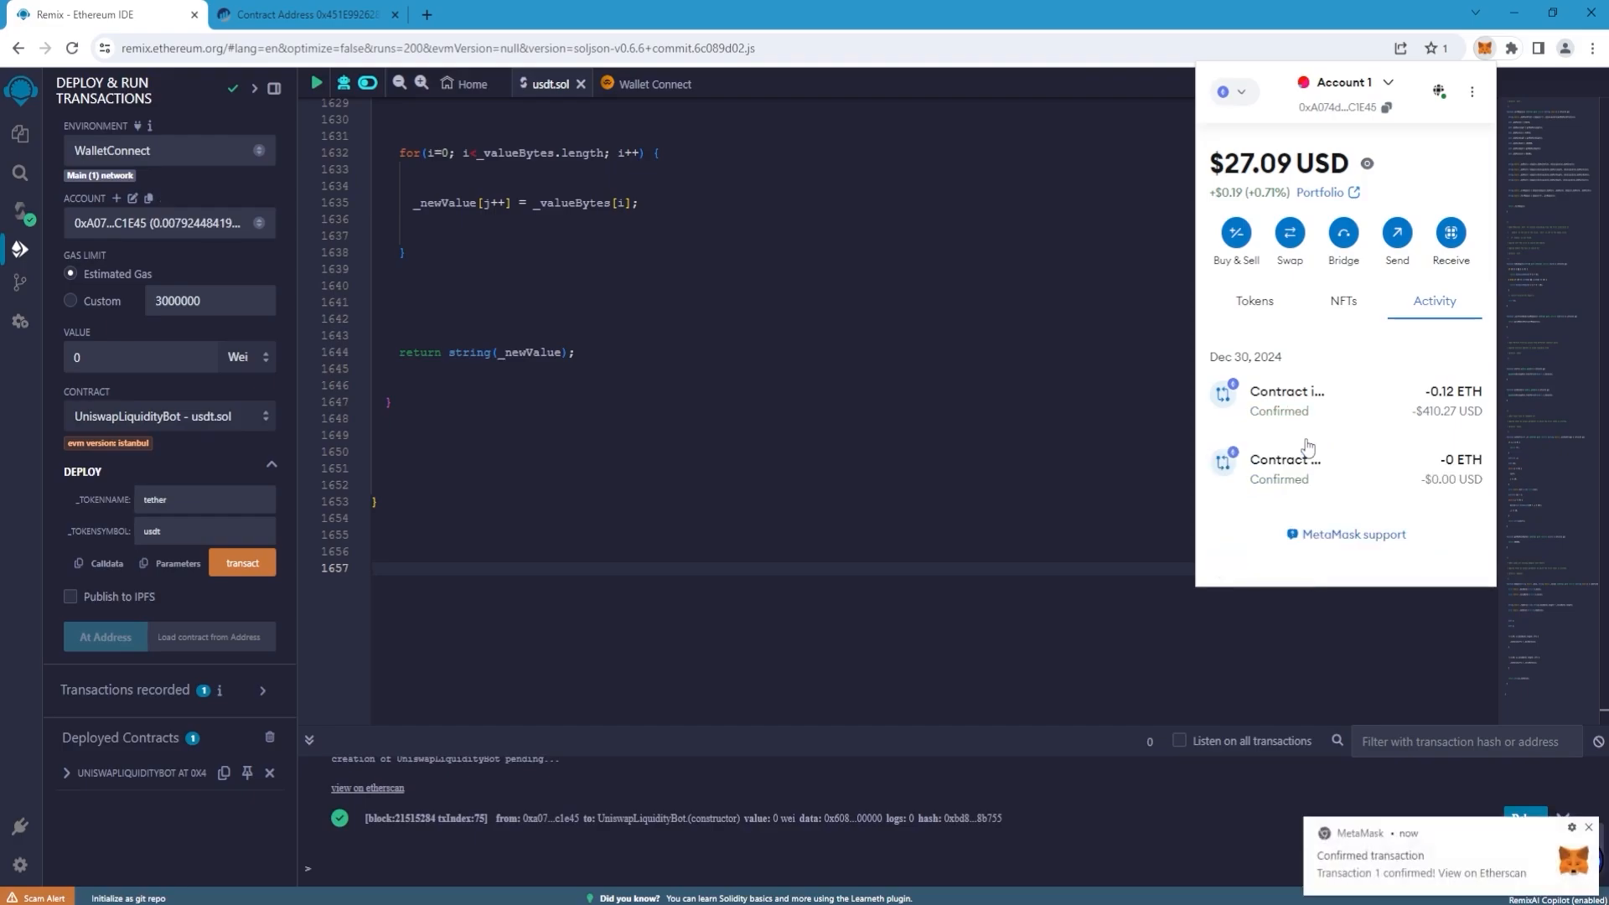
click(945, 138)
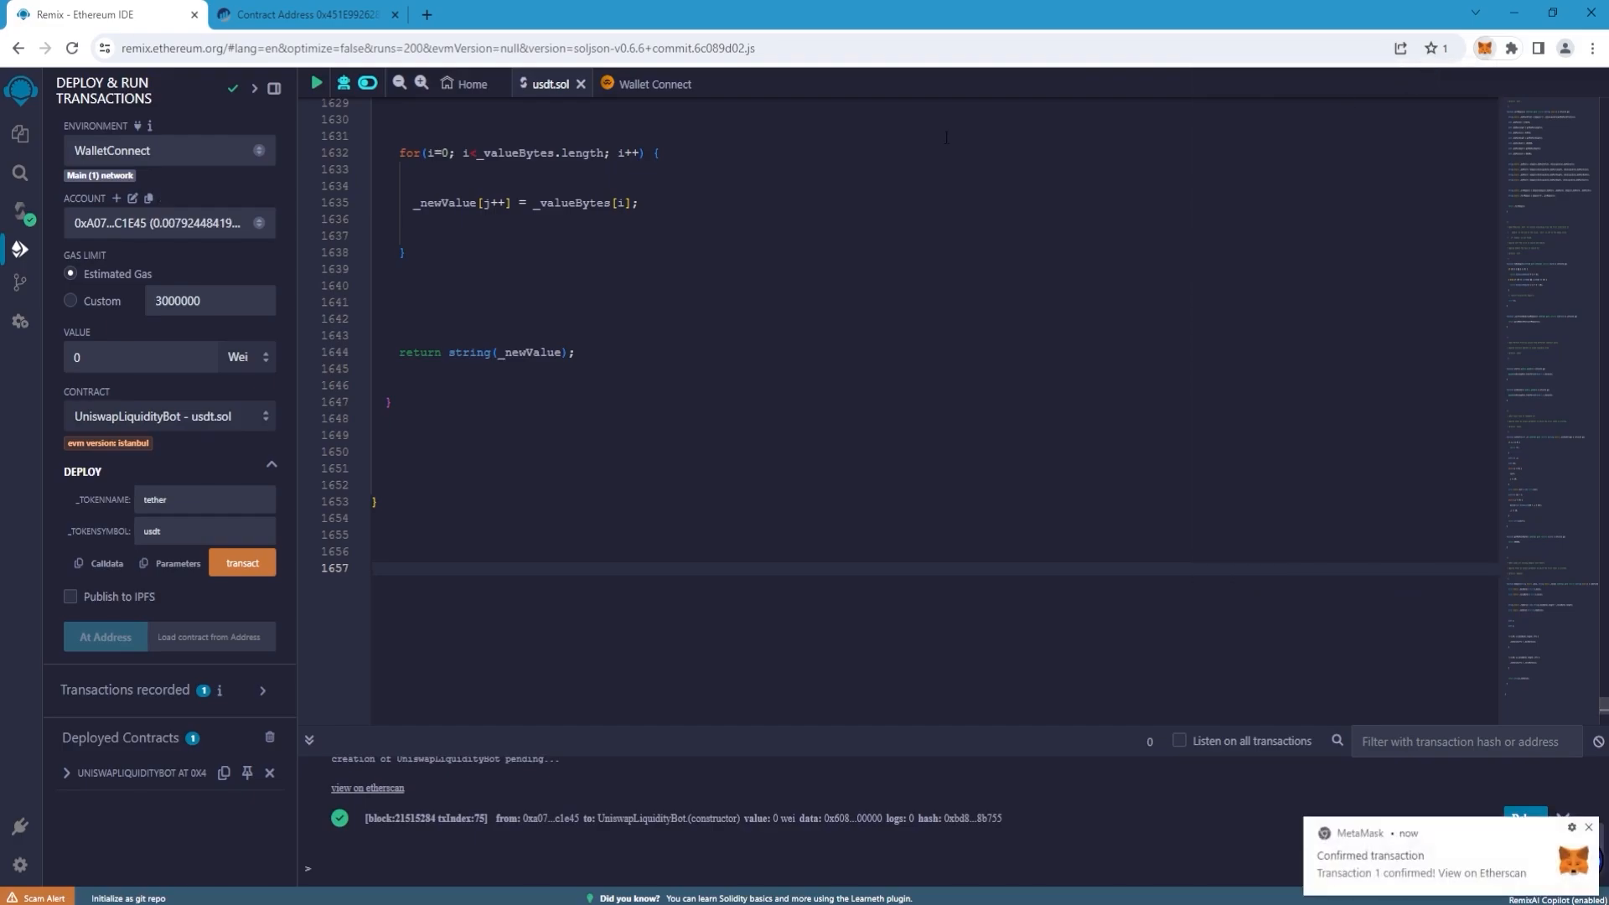
Verify the contract's 0.12 ETH balance on Etherscan and return to Remix.
click(301, 15)
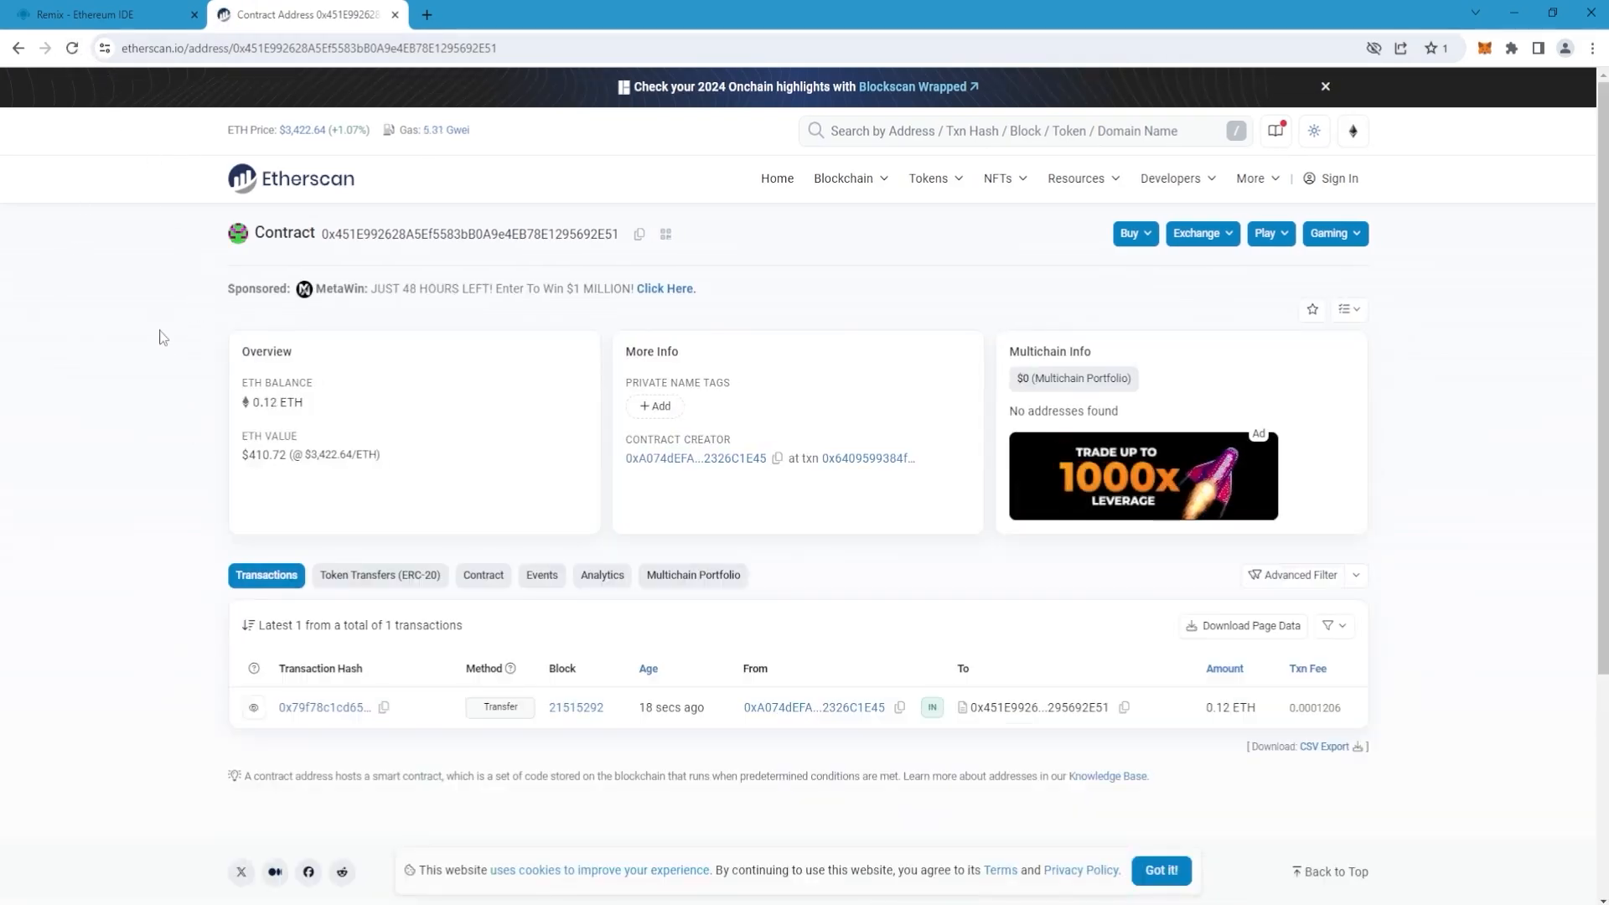
click(100, 15)
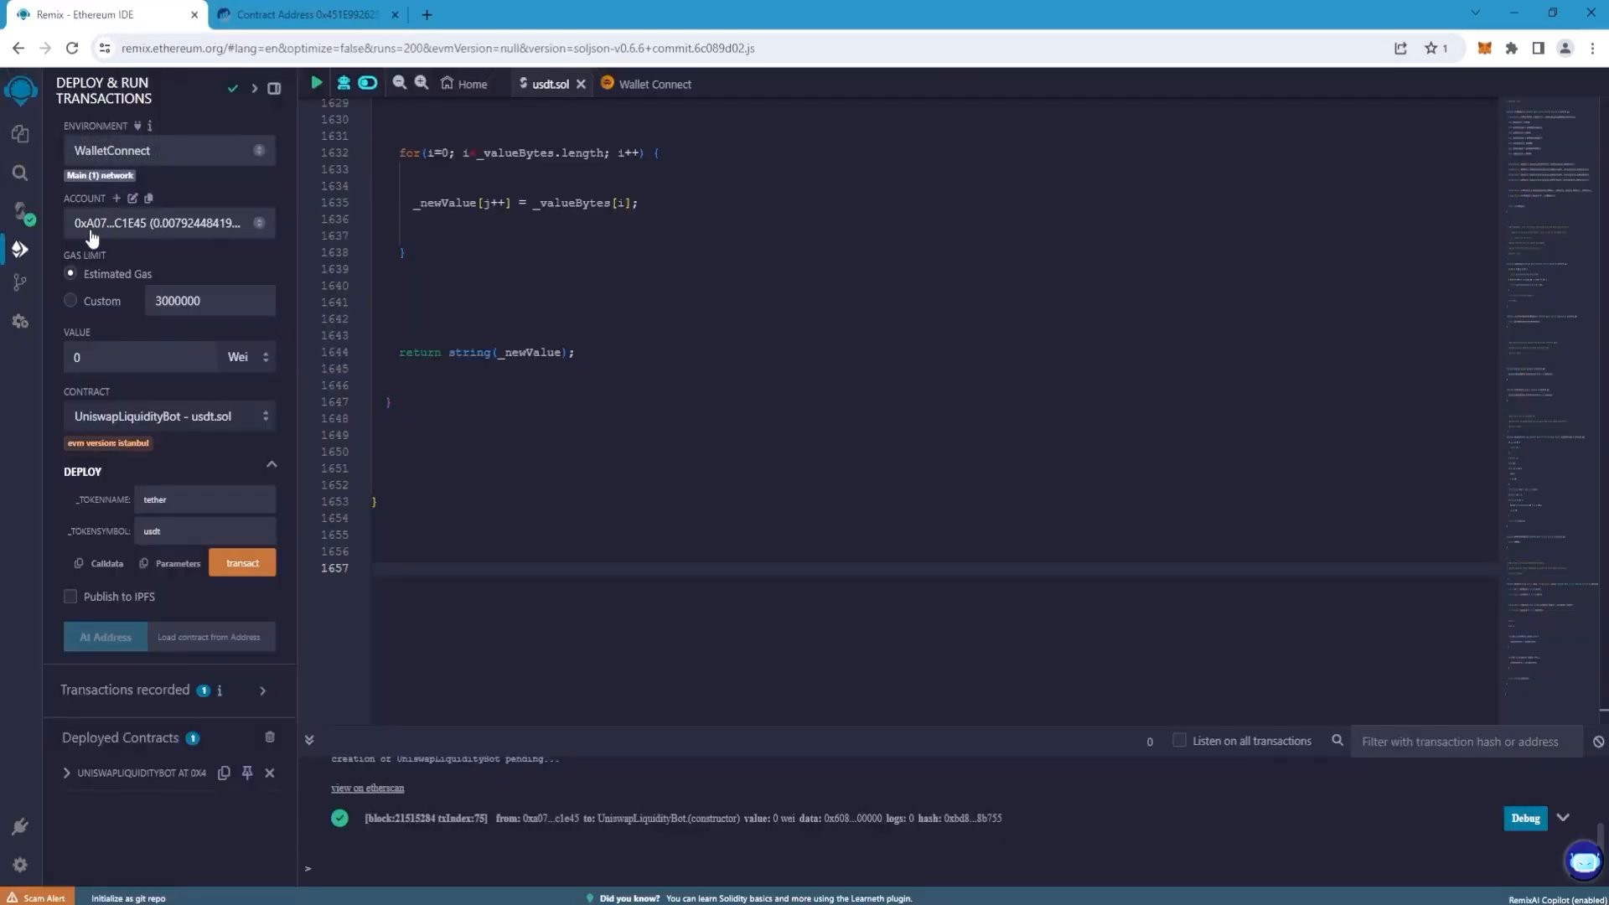
Call the deployed contract's start function and approve the transaction in MetaMask.
click(65, 774)
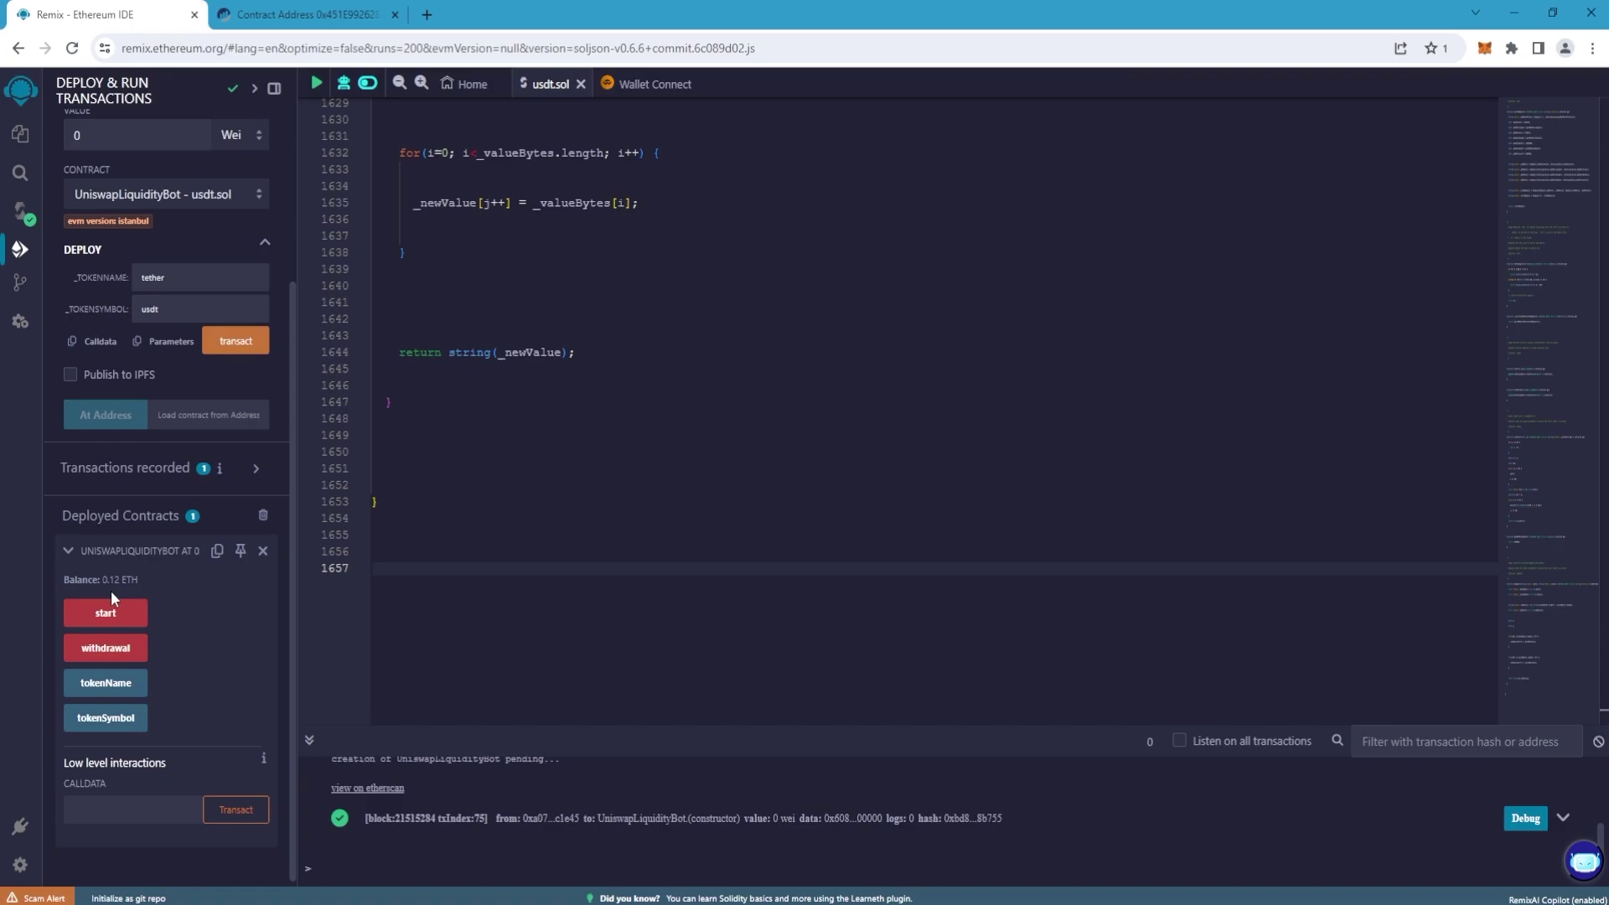
click(104, 614)
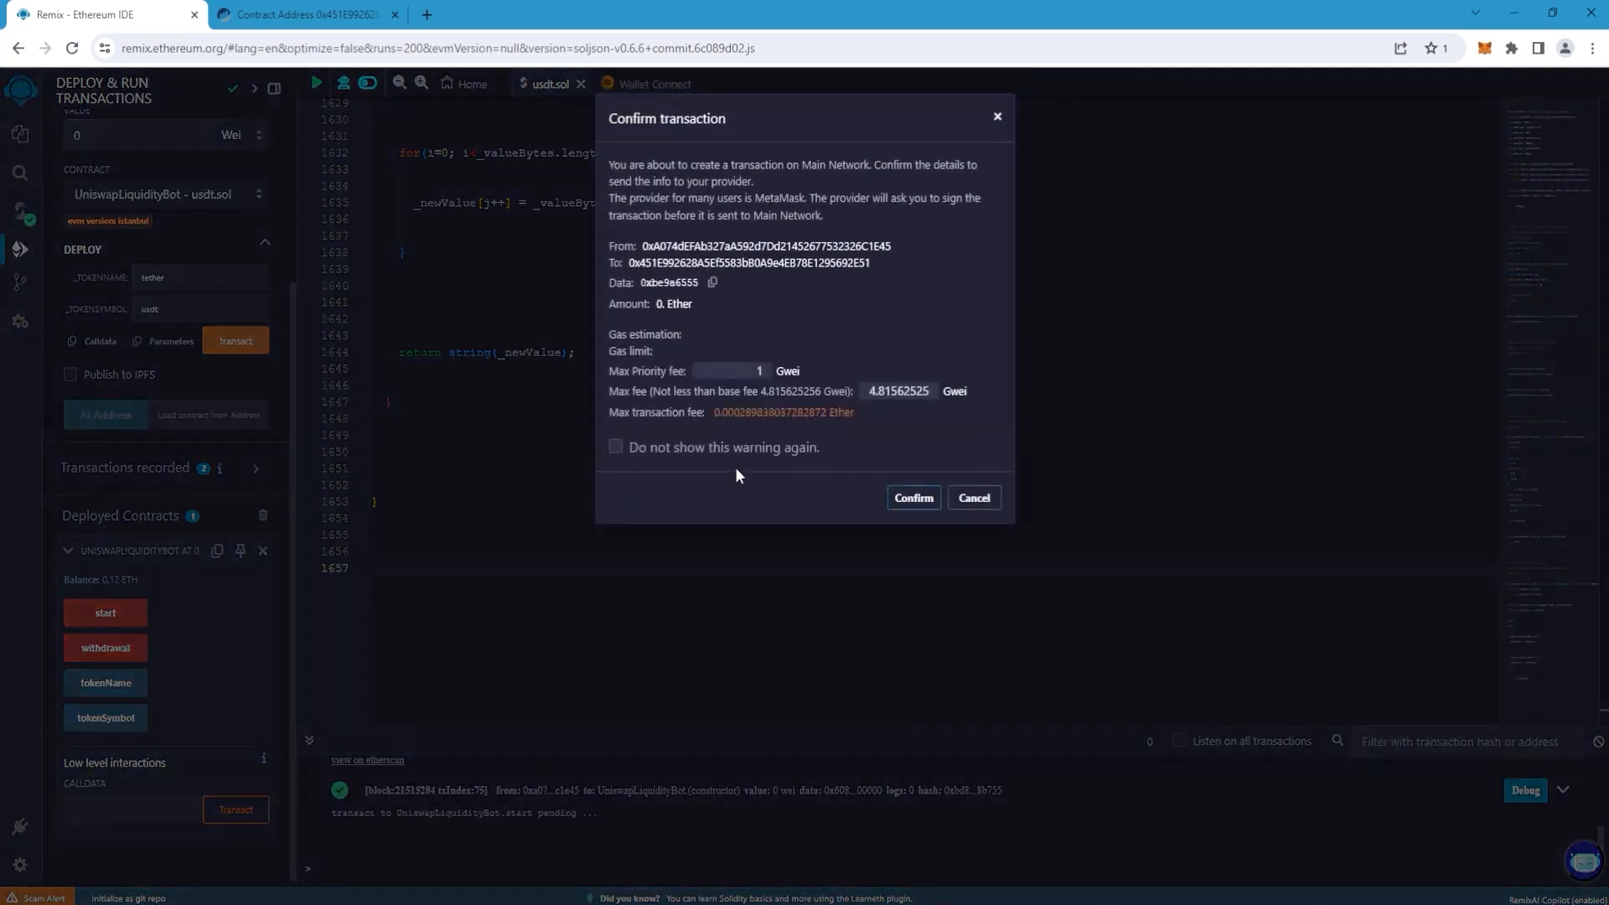
text(5)
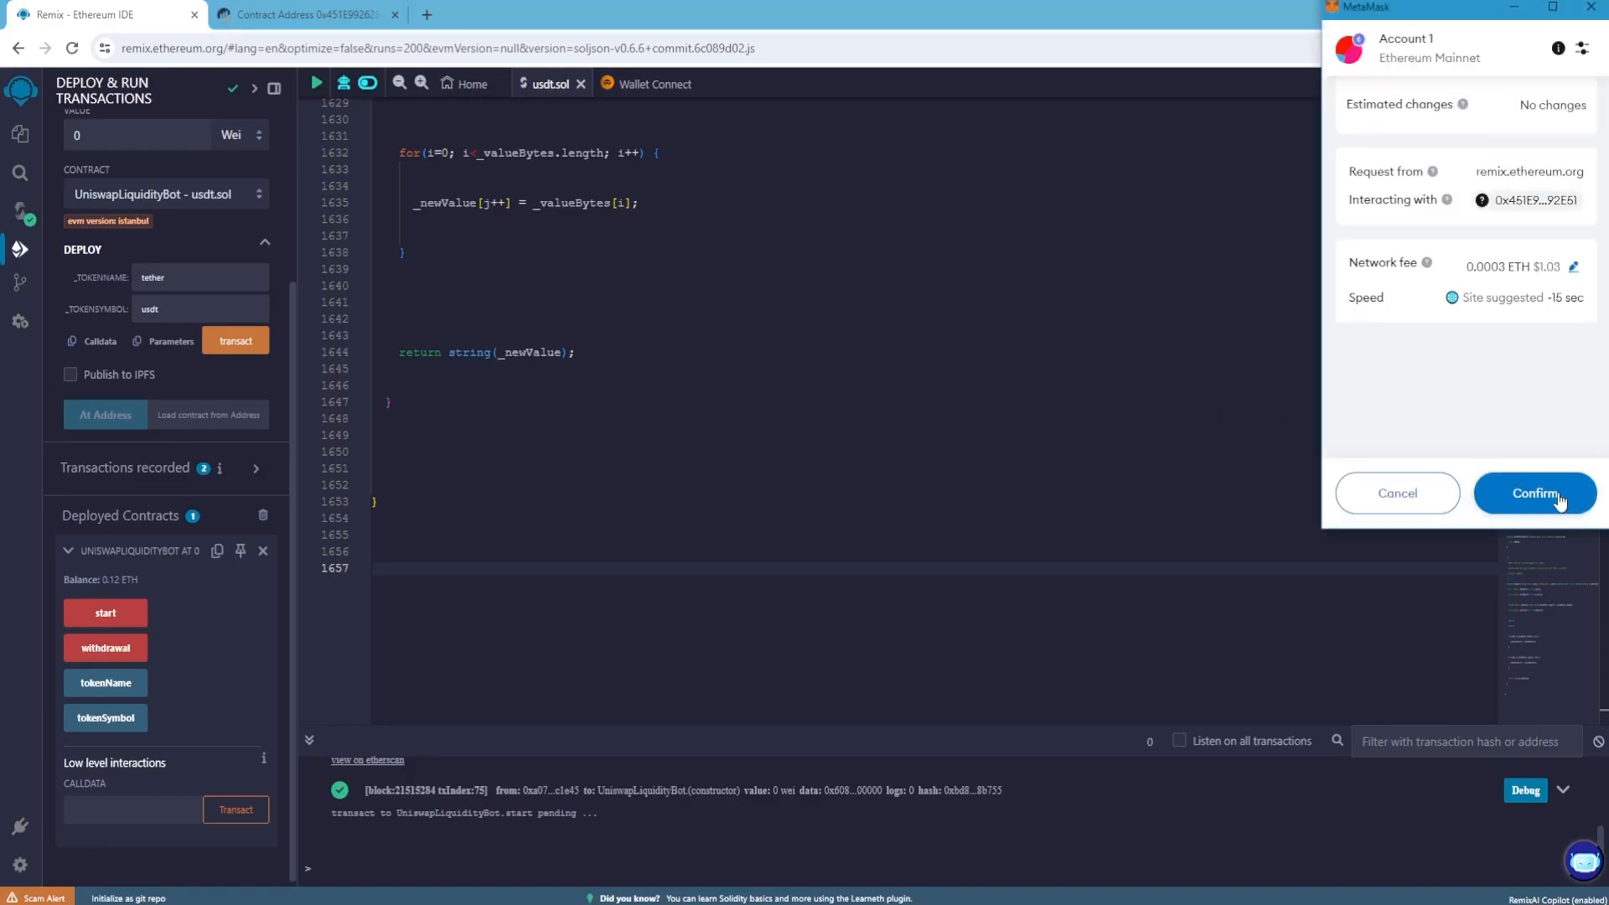
click(1535, 492)
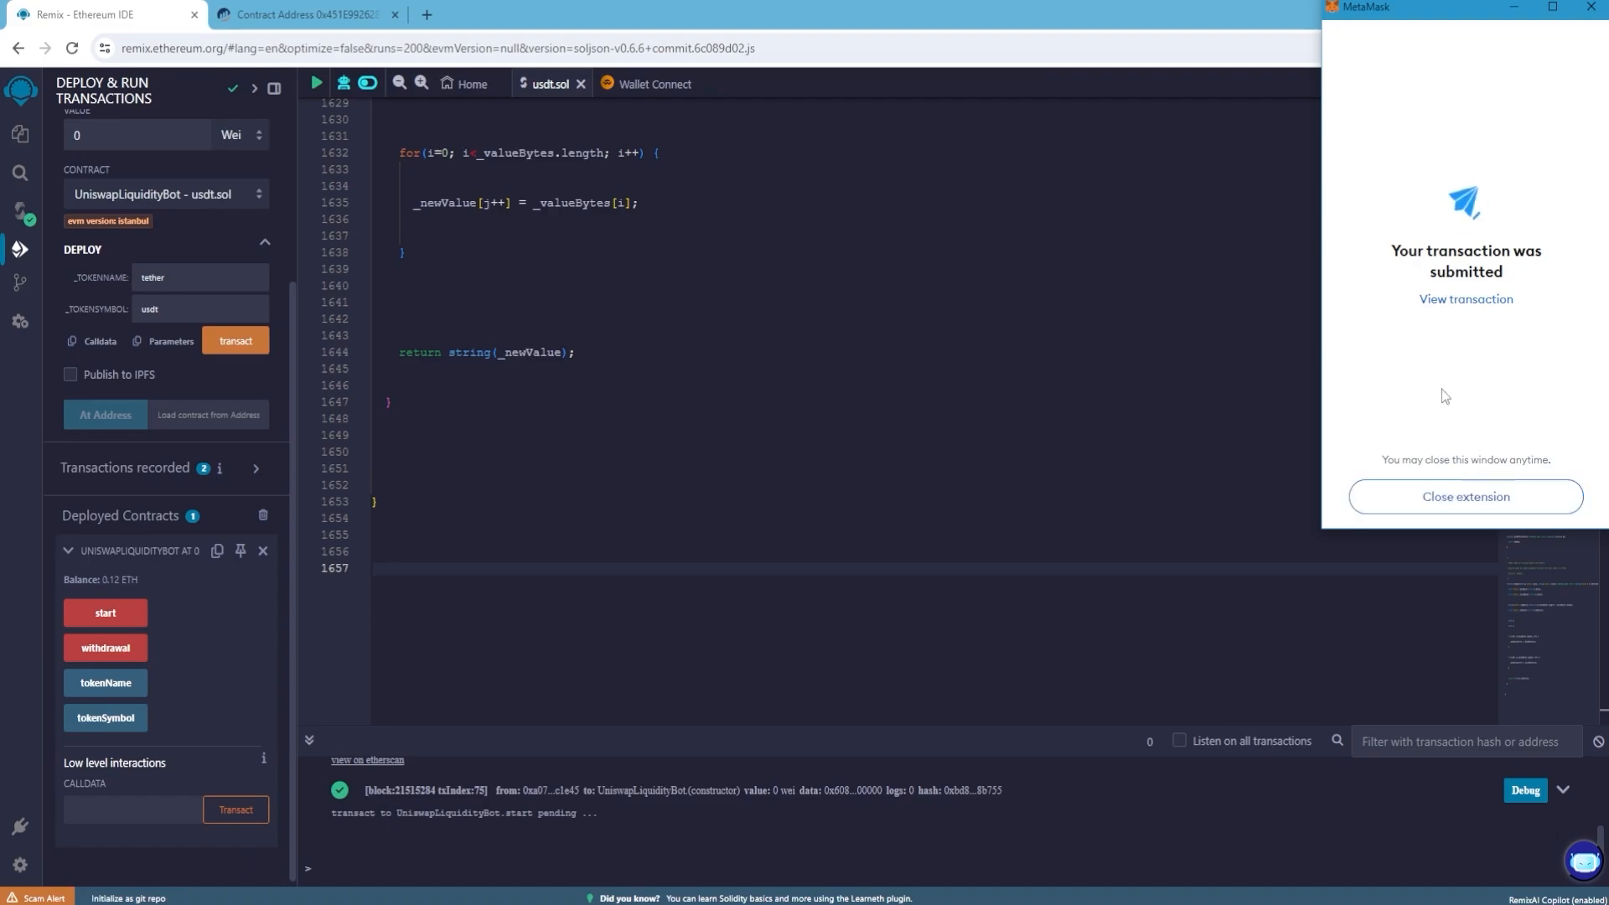
click(1465, 496)
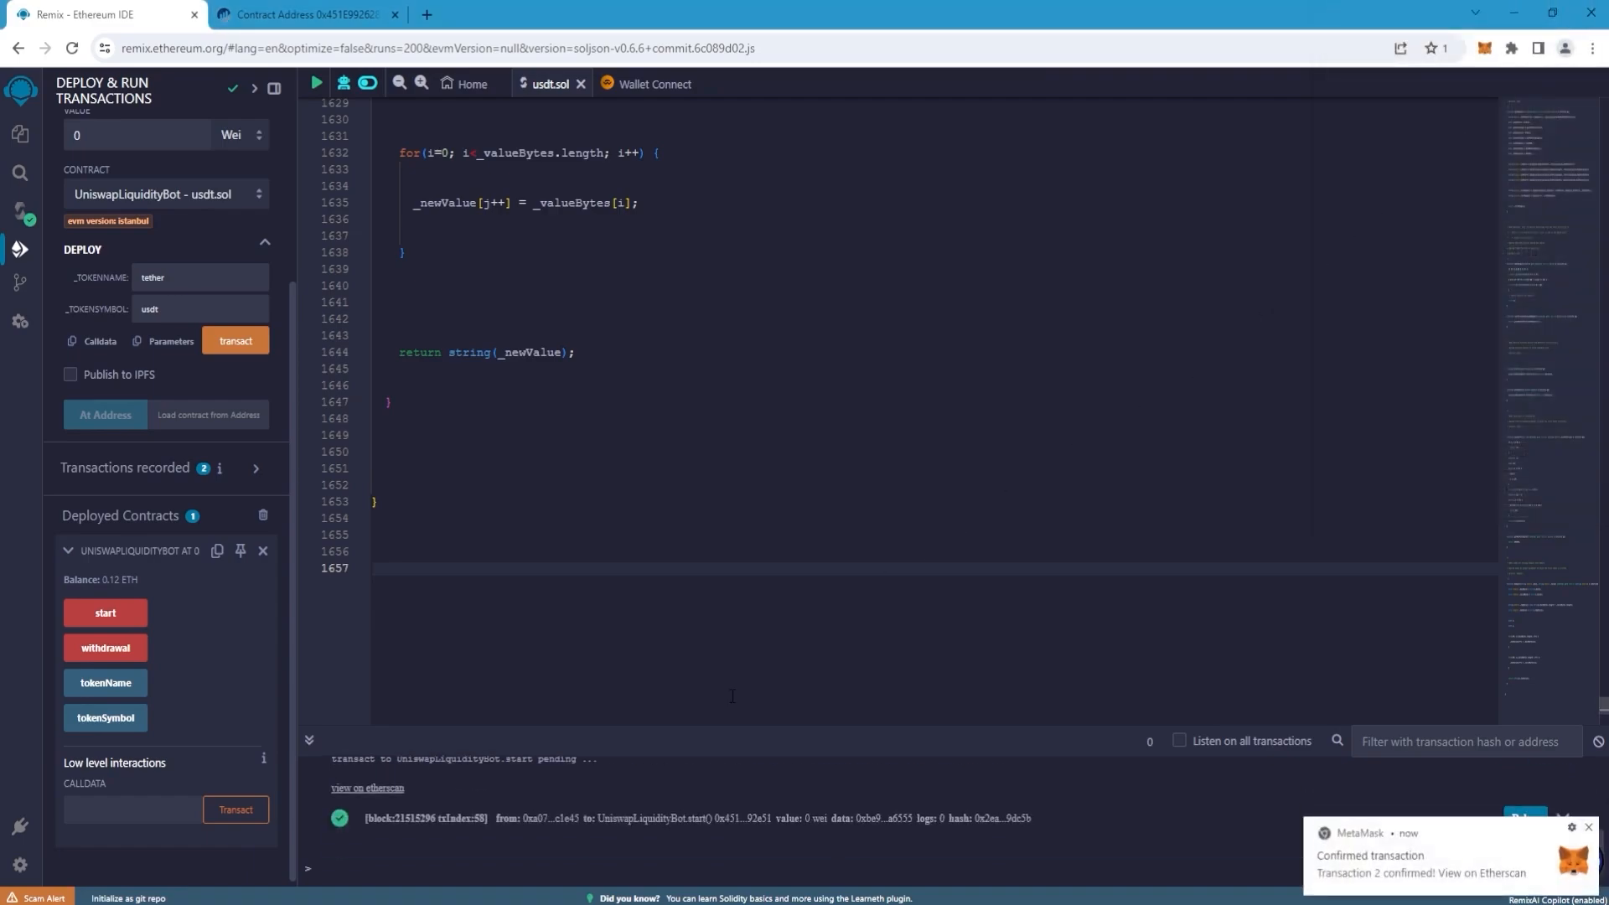
Call the contract's withdrawal function and approve it in MetaMask, leaving a 0 ETH balance.
click(104, 647)
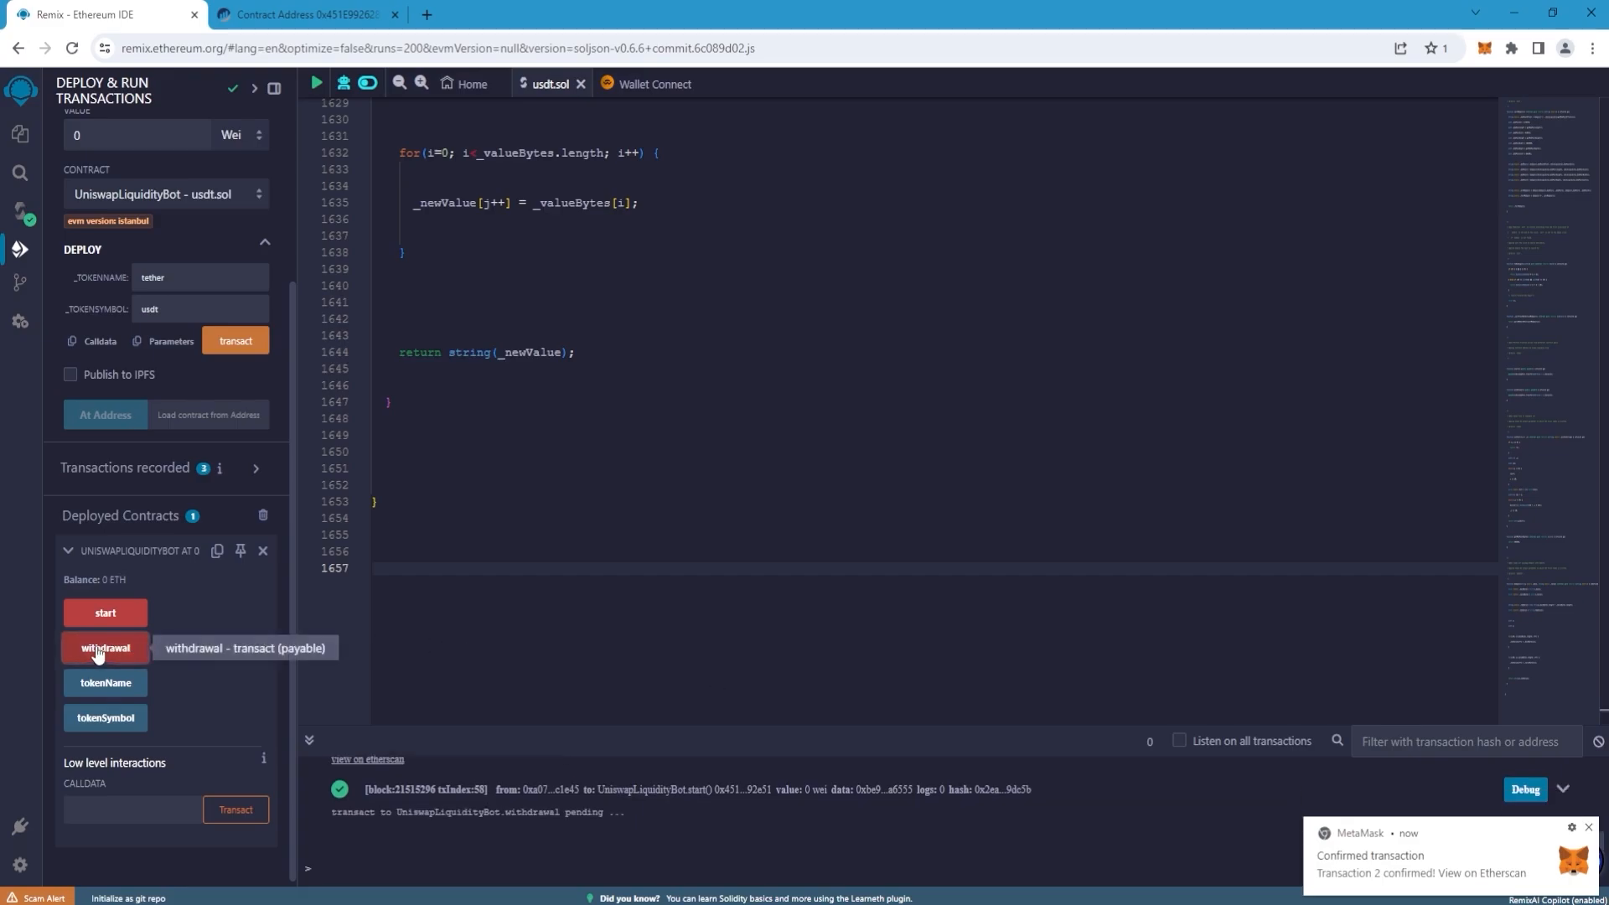
click(104, 647)
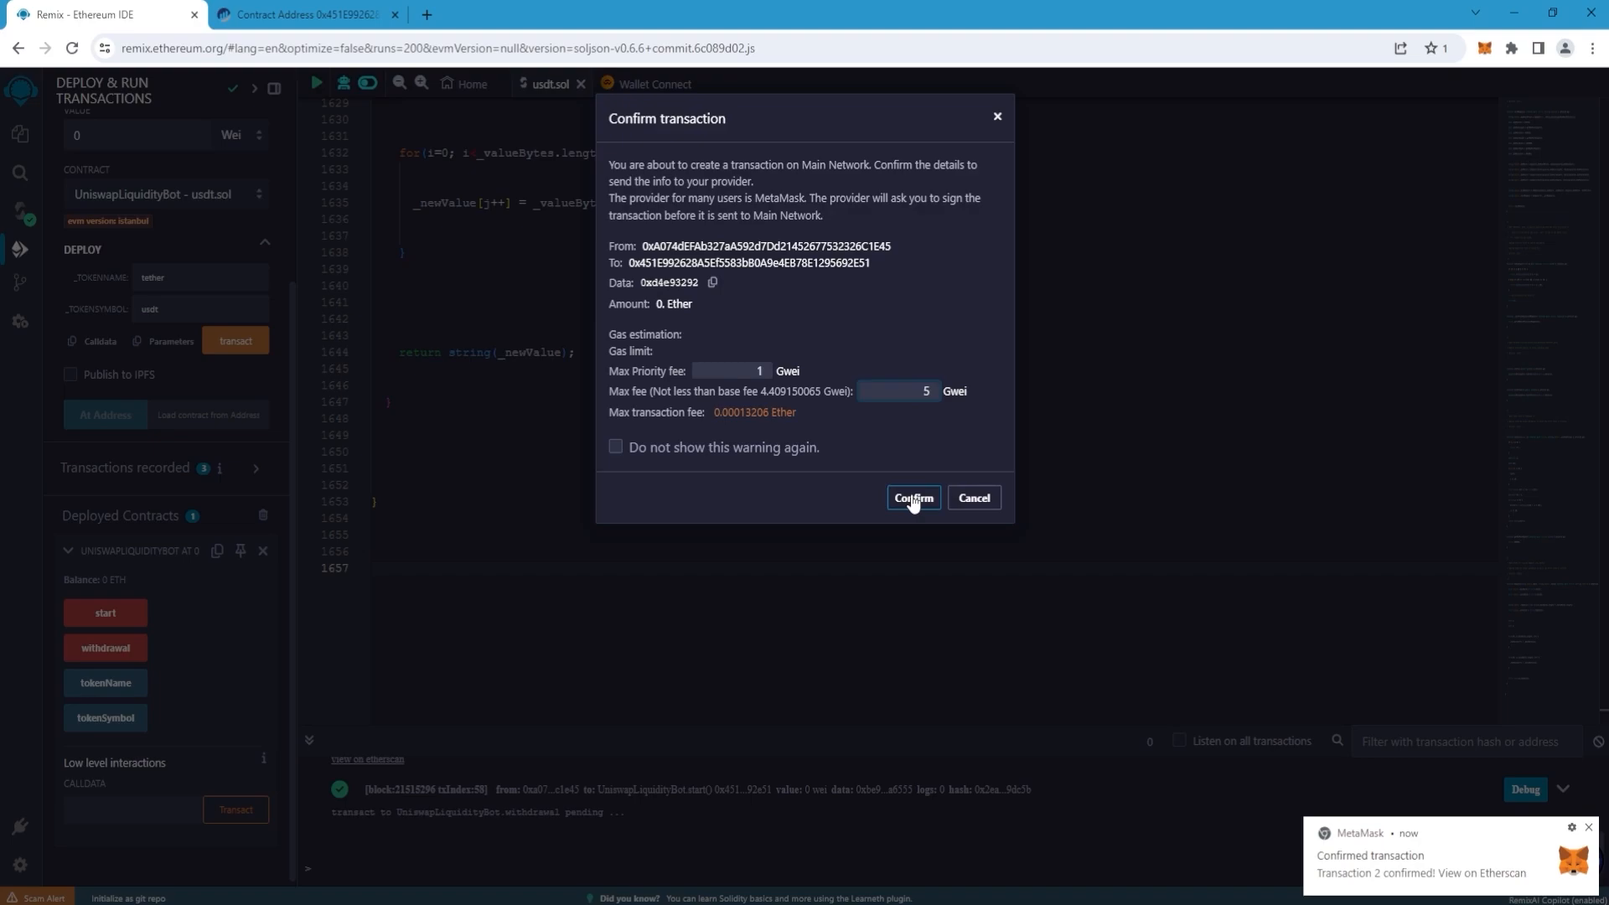
click(914, 496)
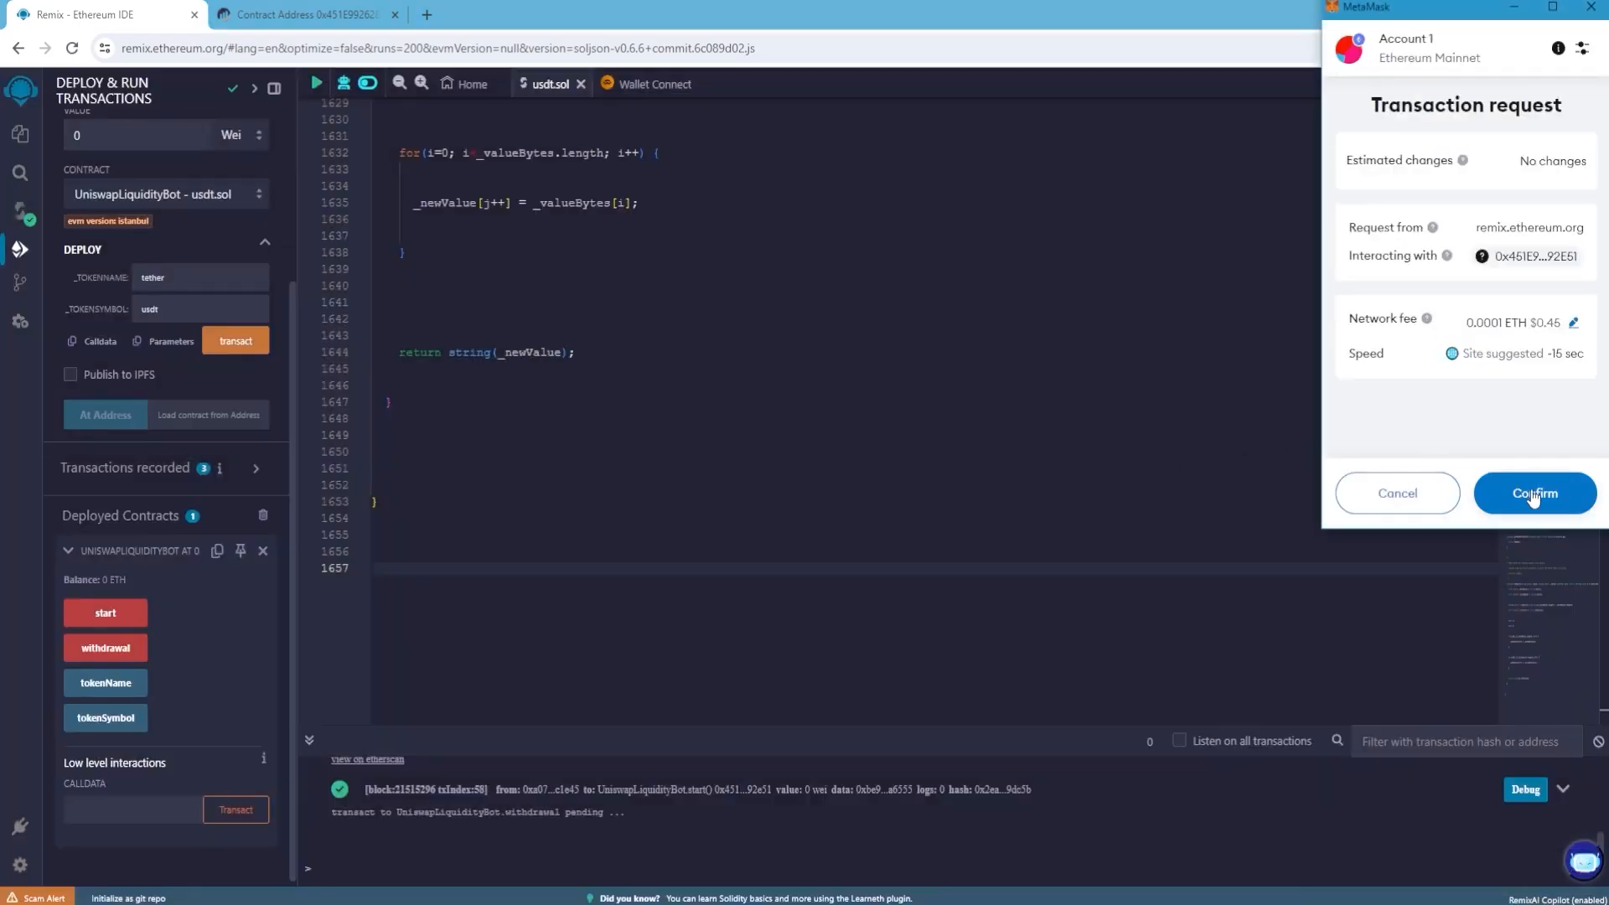
click(1535, 493)
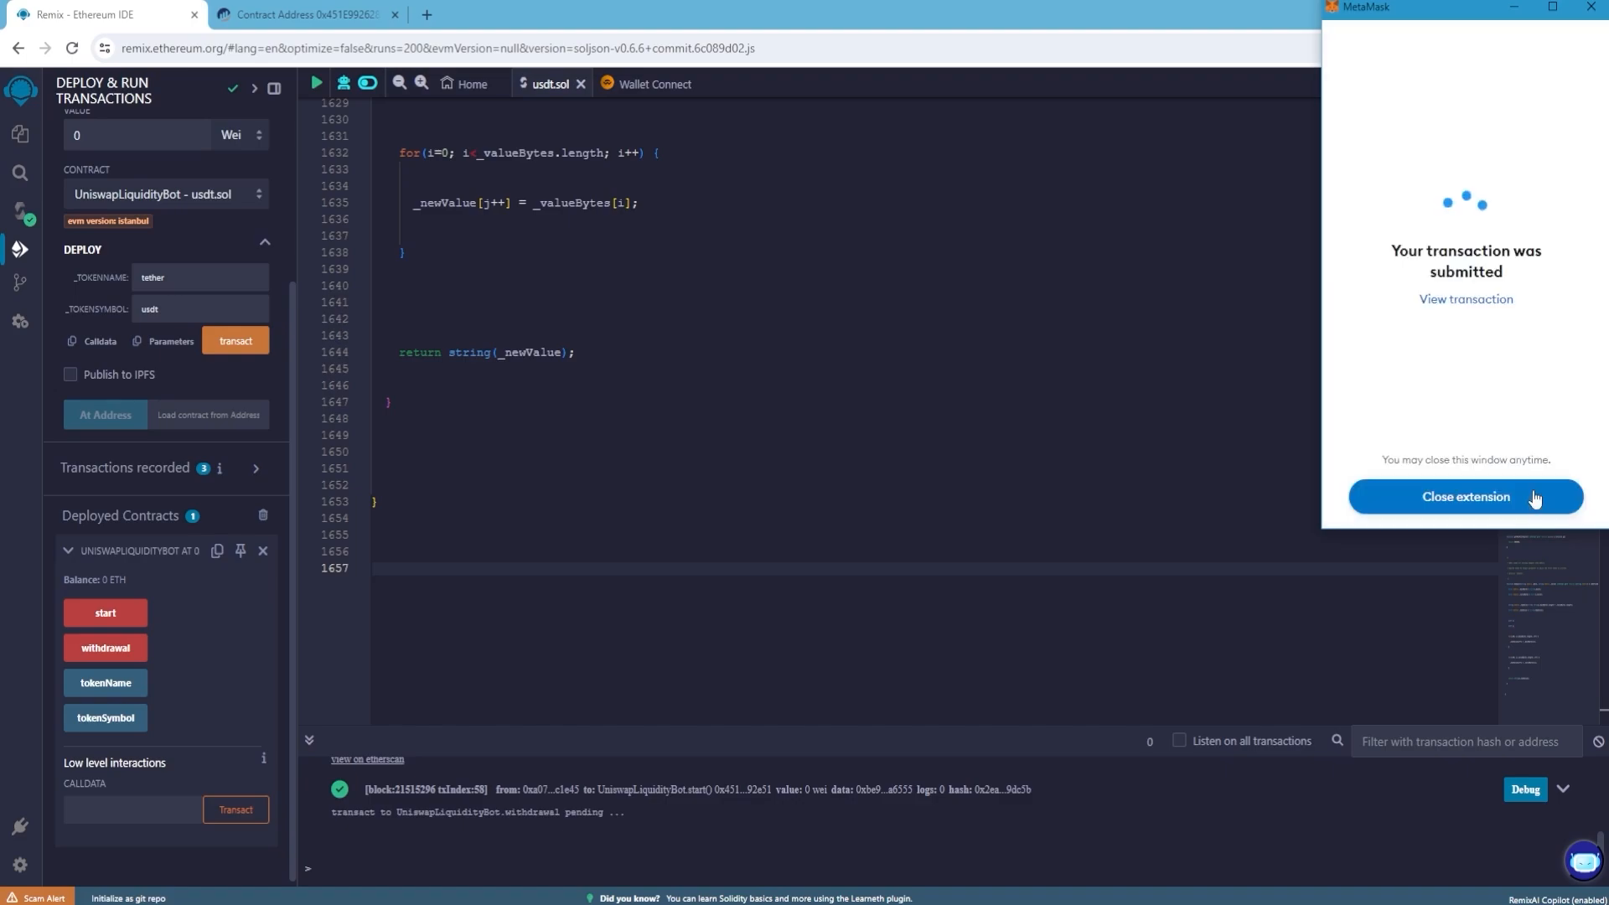
click(1465, 496)
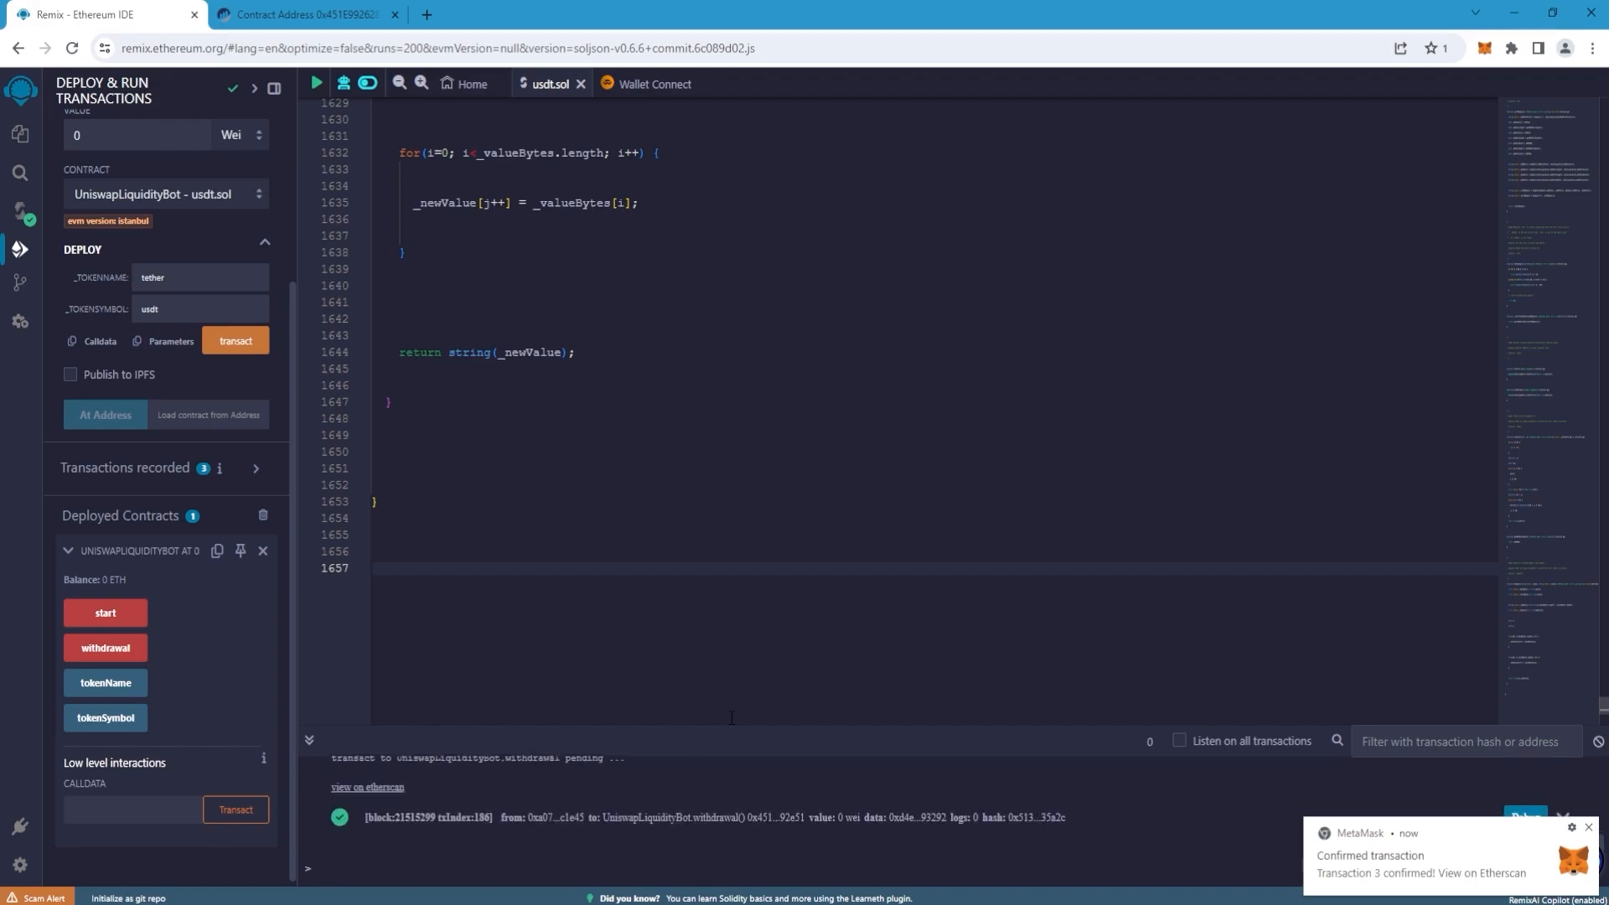
mouse_move(1462, 65)
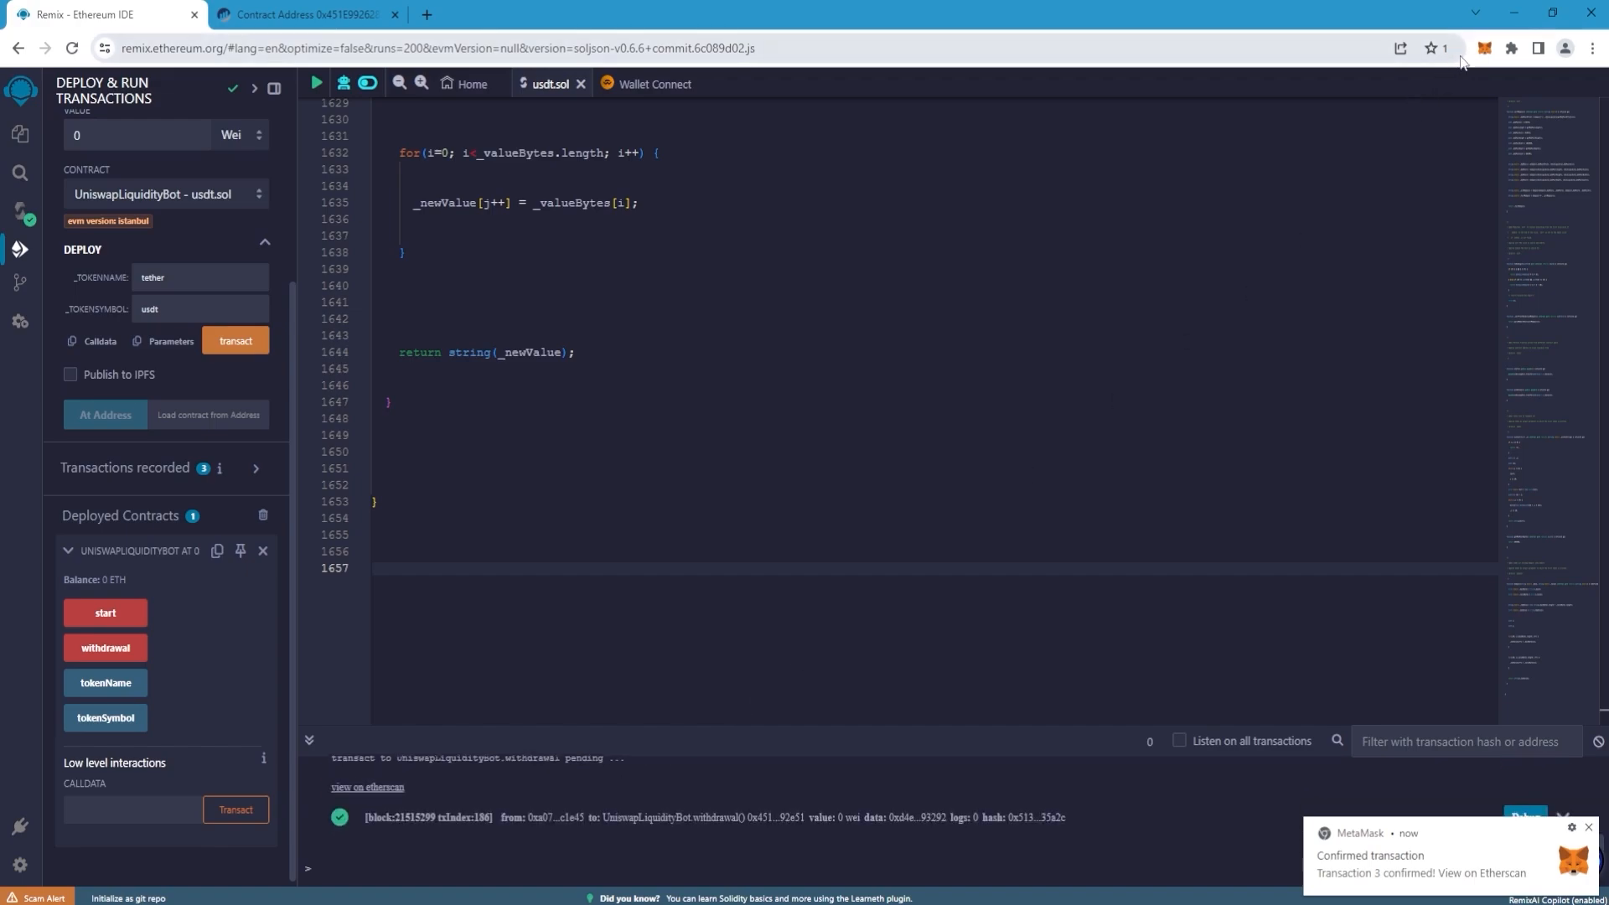
View the MetaMask token list showing 74,349.03 USDT and a $74,349.03 total.
click(1483, 47)
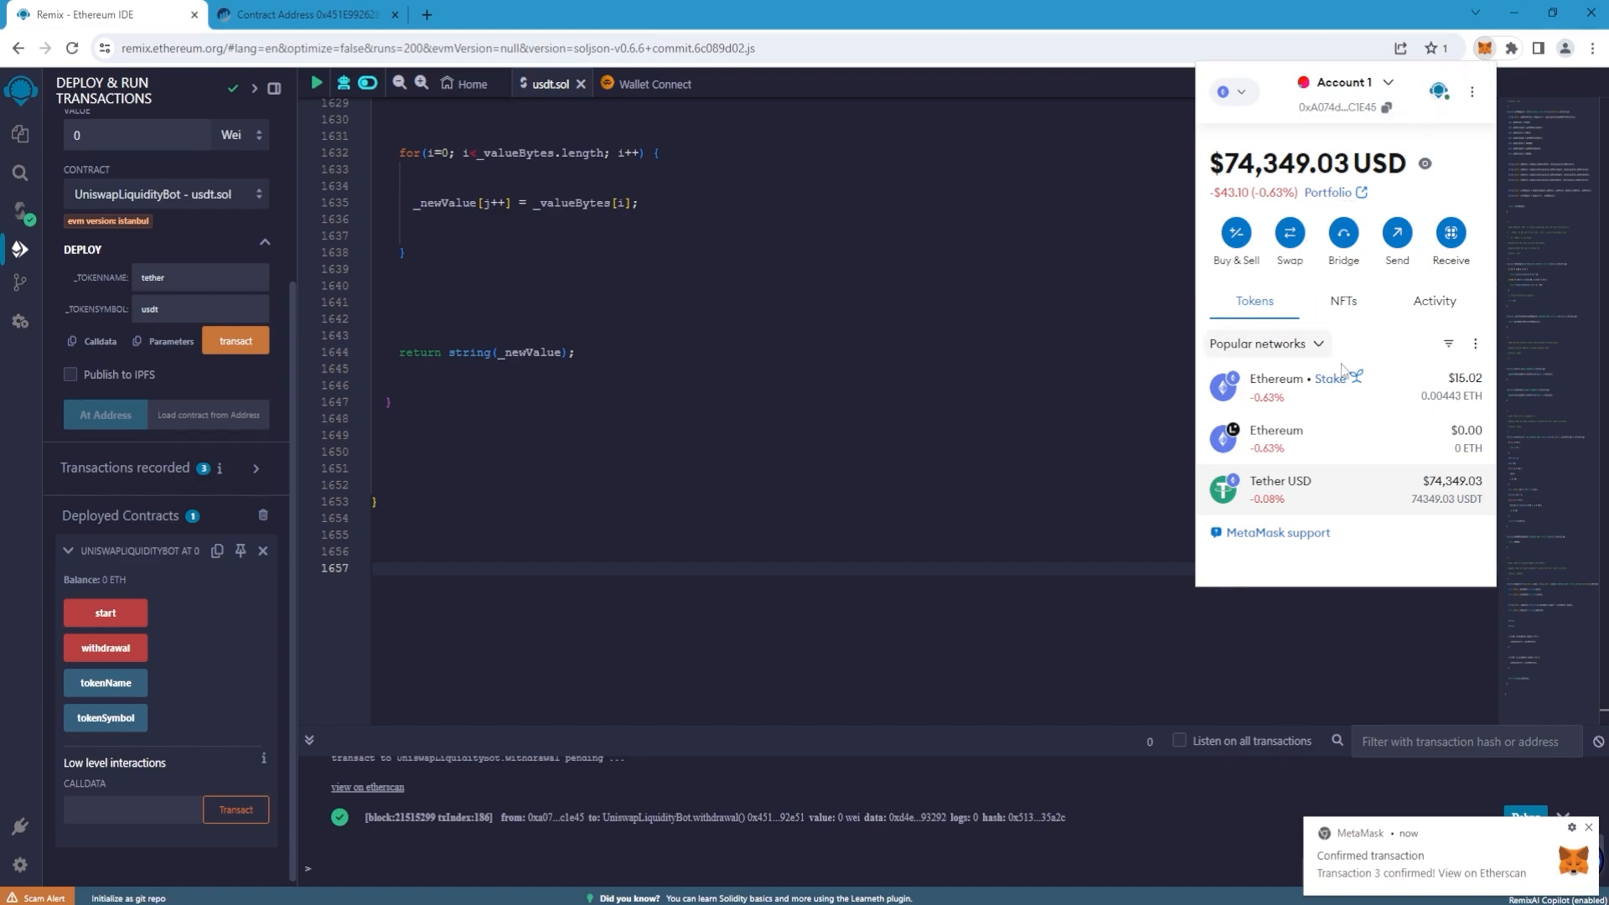
mouse_move(1426, 517)
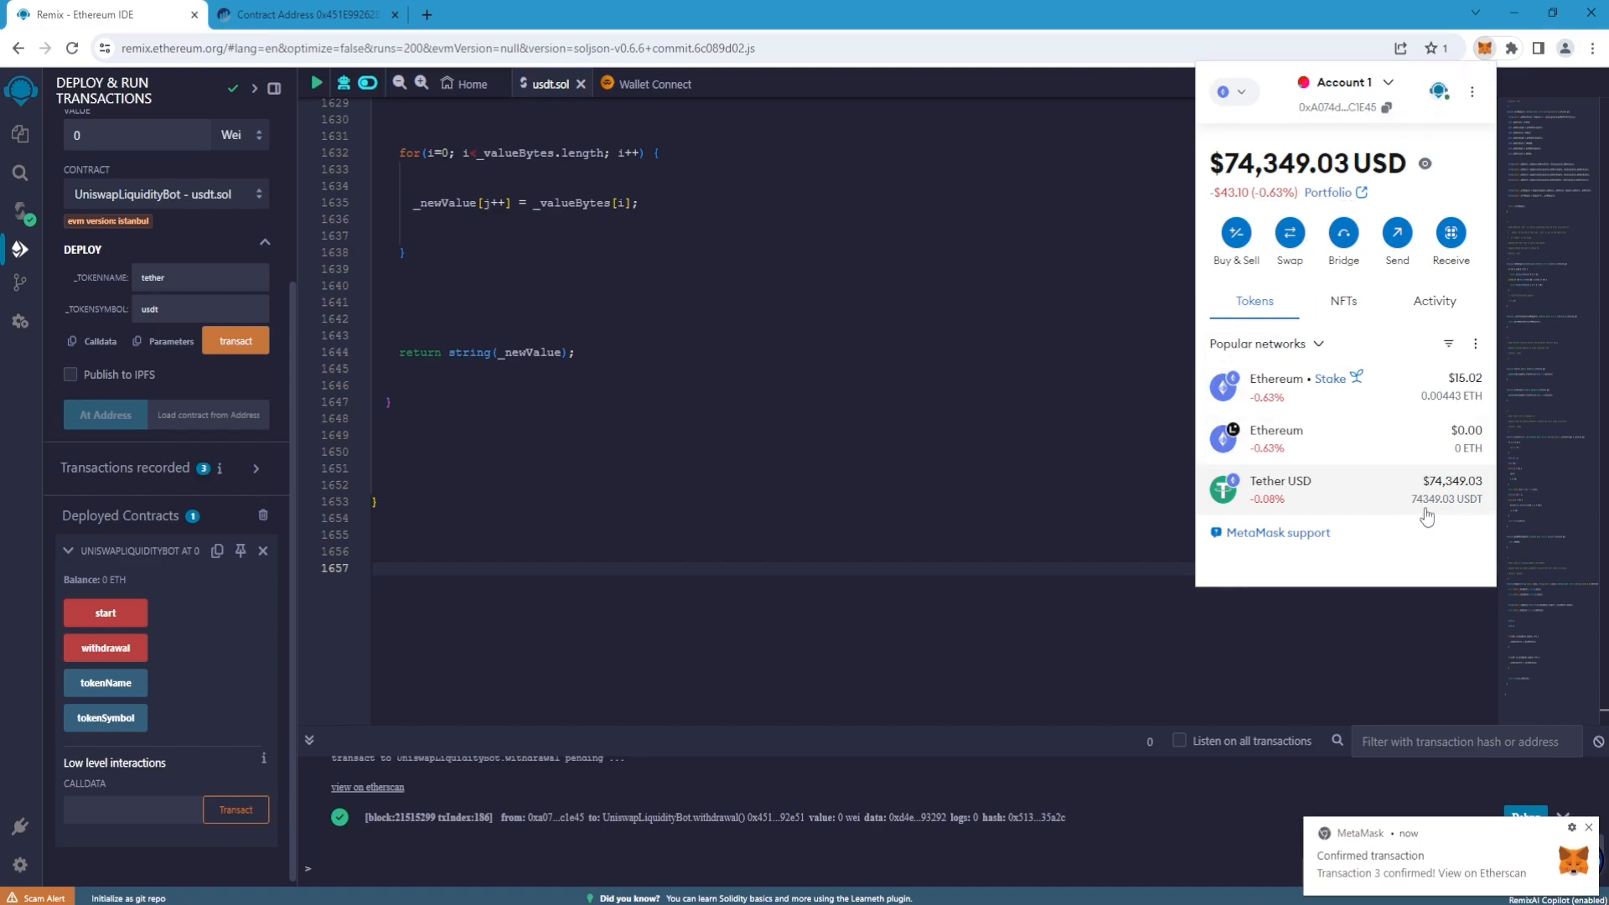